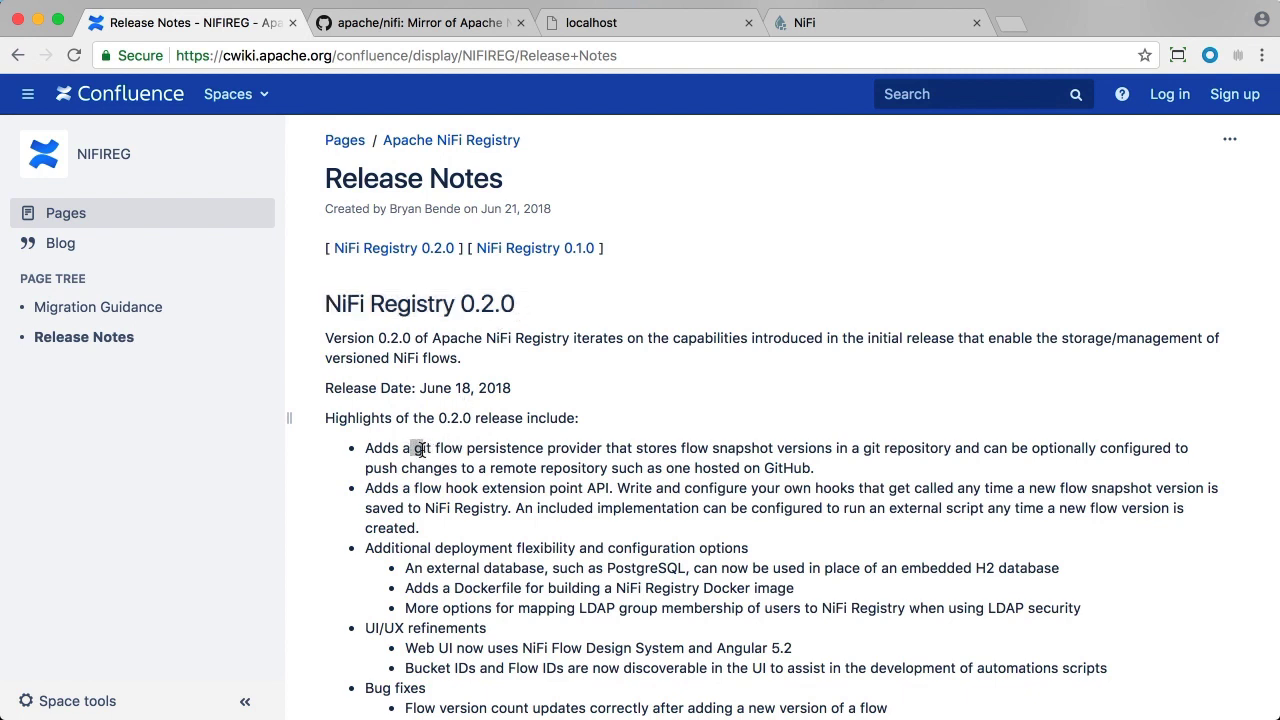
Create a new public GitHub repository named versioned_flows.
{"action": "left_click_drag", "start_coordinate": [412, 448], "coordinate": [596, 448]}
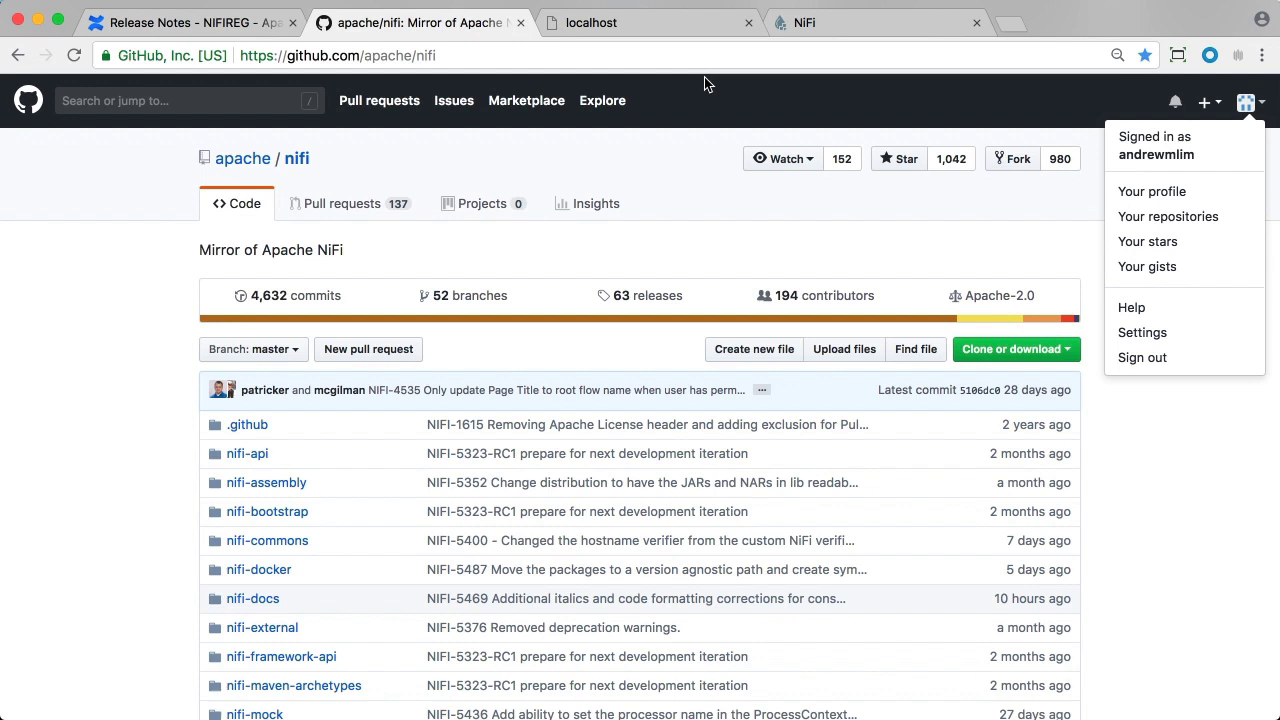
{"action": "mouse_move", "coordinate": [1052, 112]}
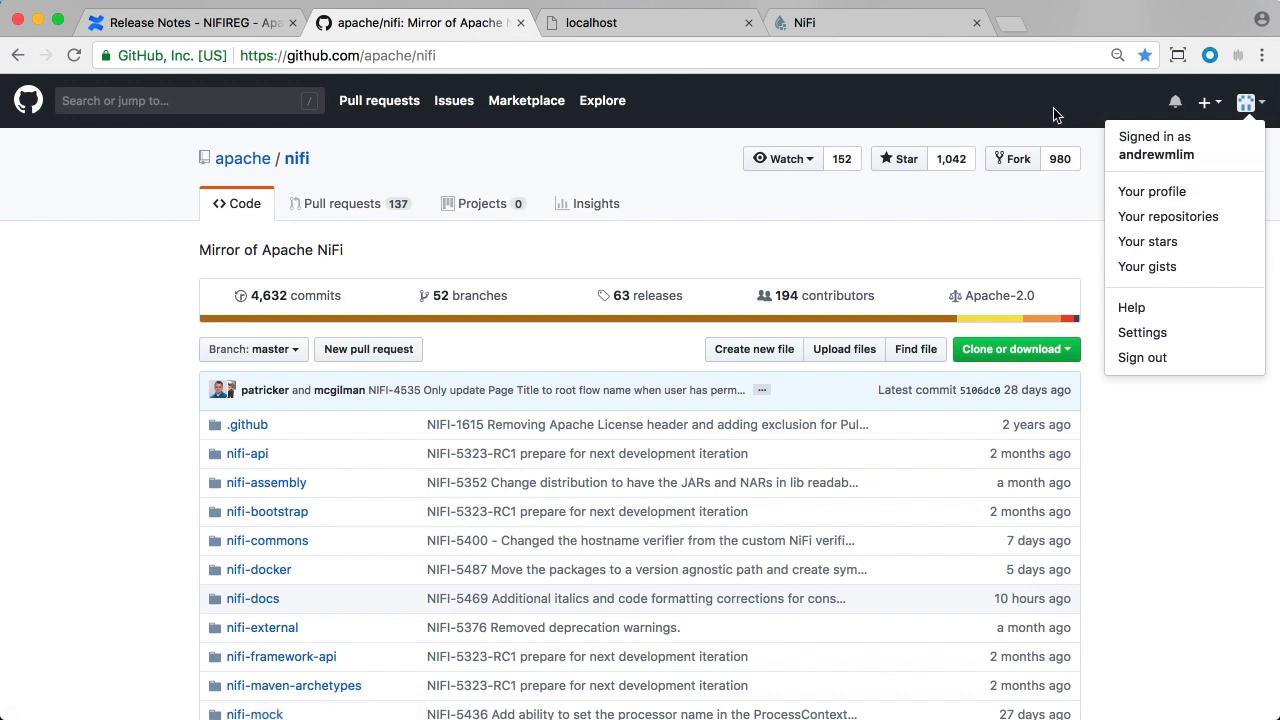
{"action": "left_click", "coordinate": [1208, 100]}
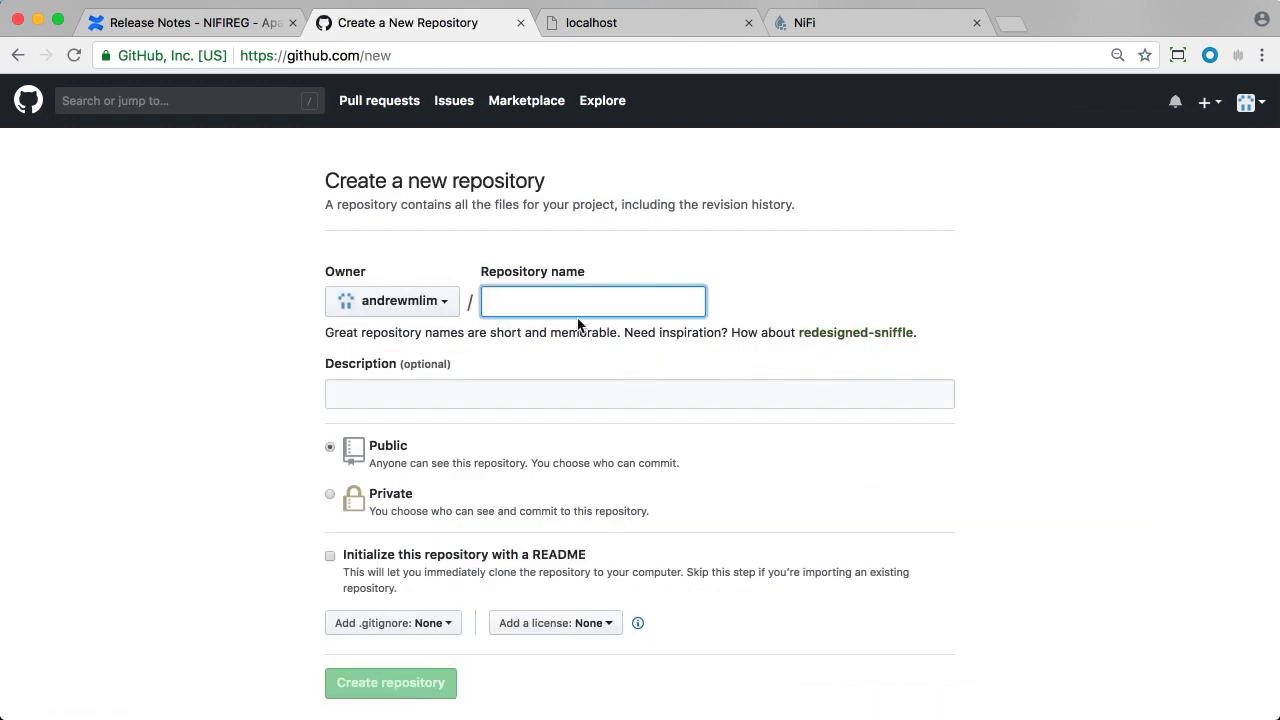
{"action": "type", "text": "versioned_flows"}
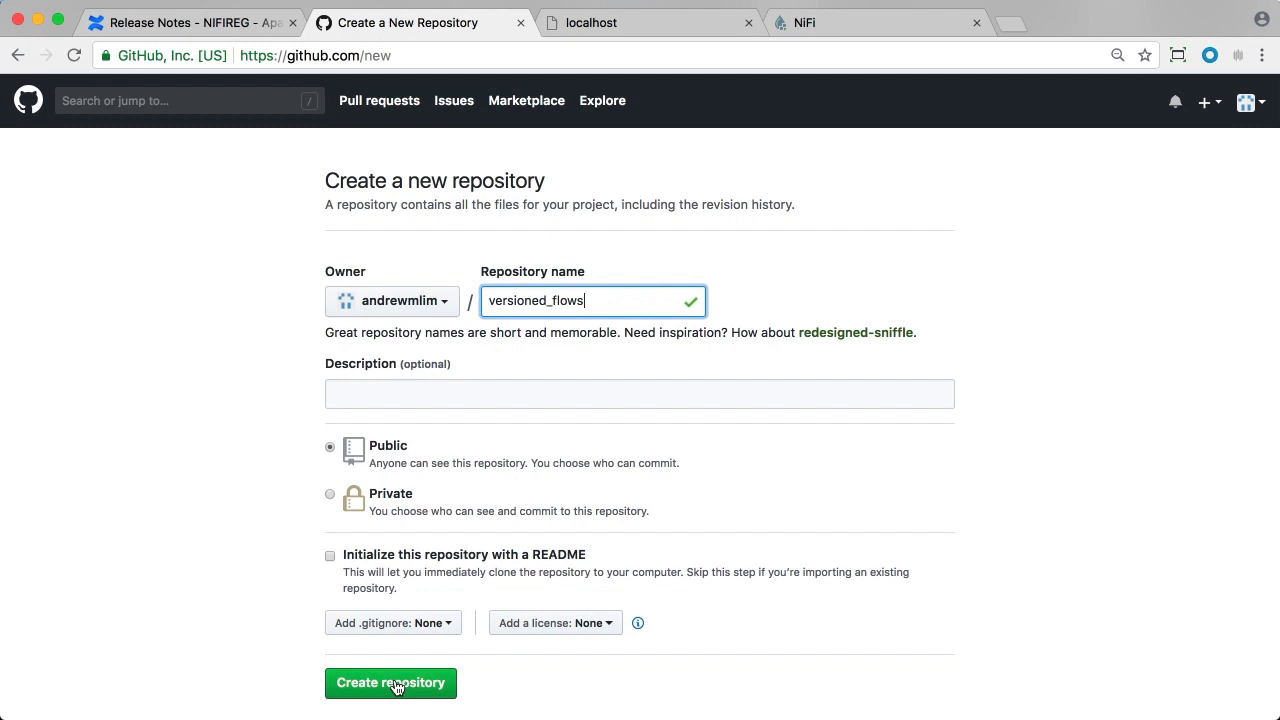
{"action": "left_click", "coordinate": [390, 684]}
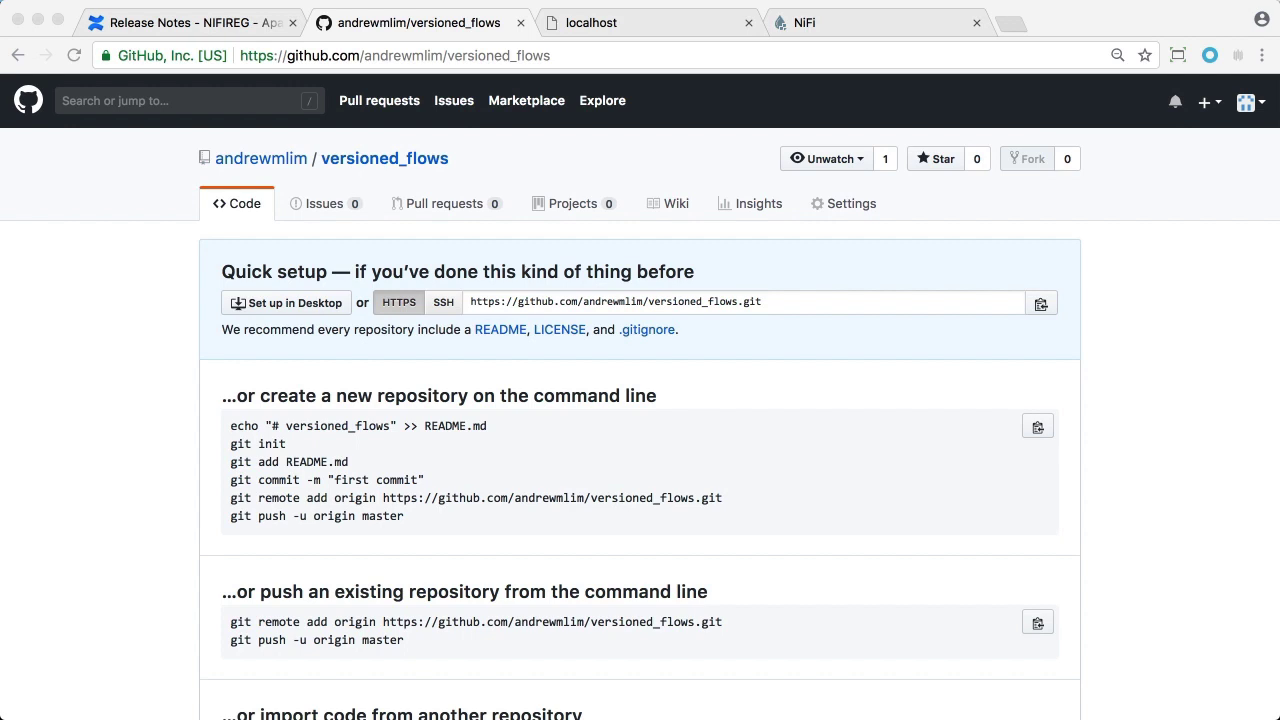
{"action": "mouse_move", "coordinate": [952, 518]}
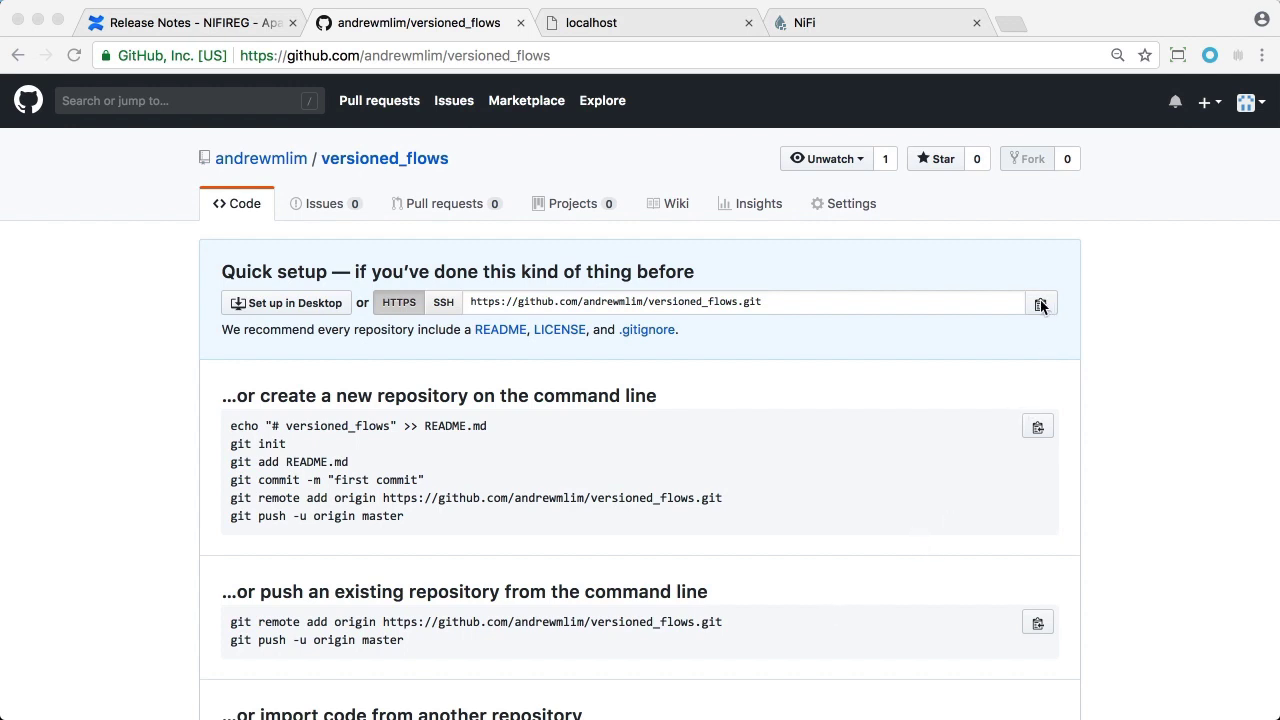
Copy the HTTPS clone address of the versioned_flows repository.
{"action": "left_click", "coordinate": [1040, 302]}
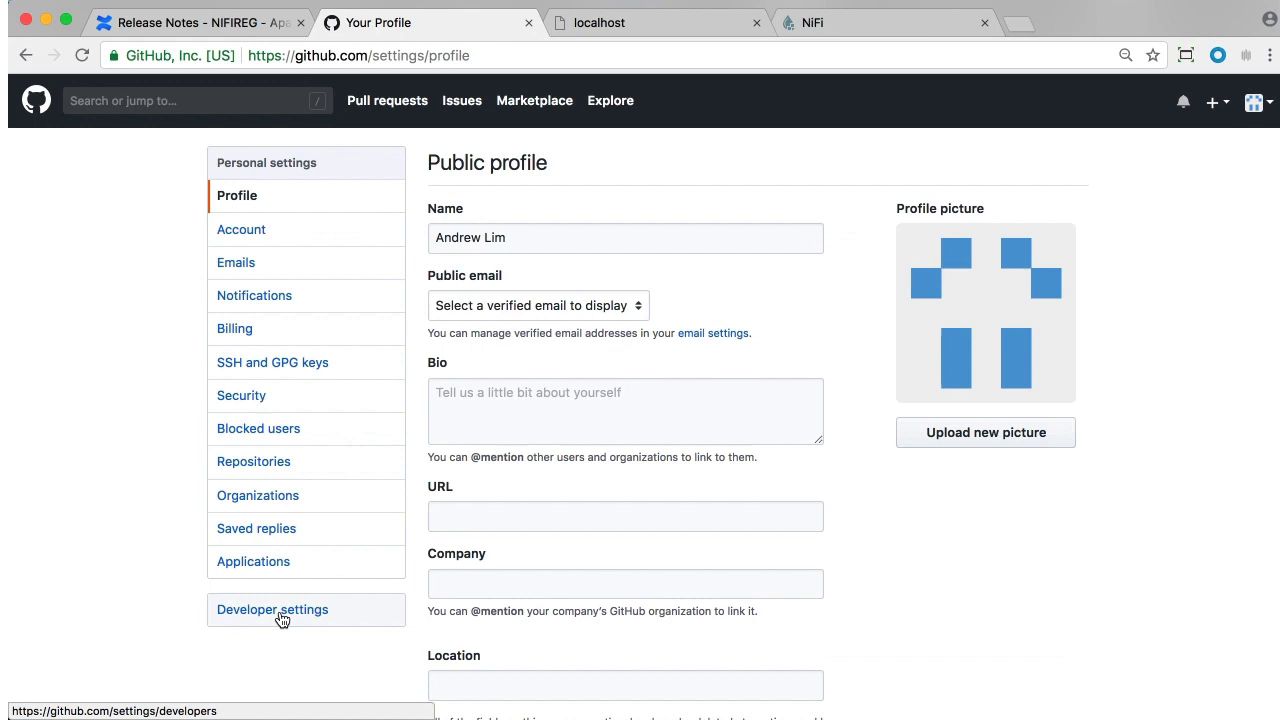
Reach the personal access tokens area and confirm the account password.
{"action": "left_click", "coordinate": [272, 608]}
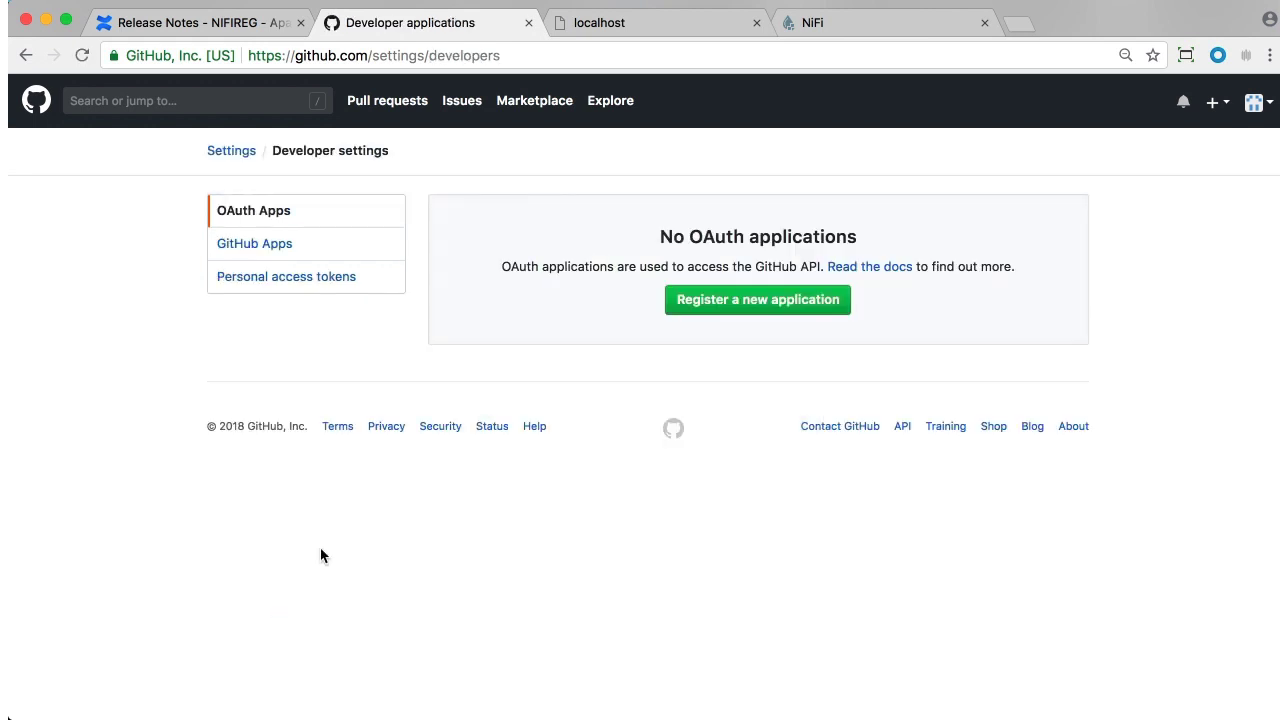
{"action": "mouse_move", "coordinate": [302, 284]}
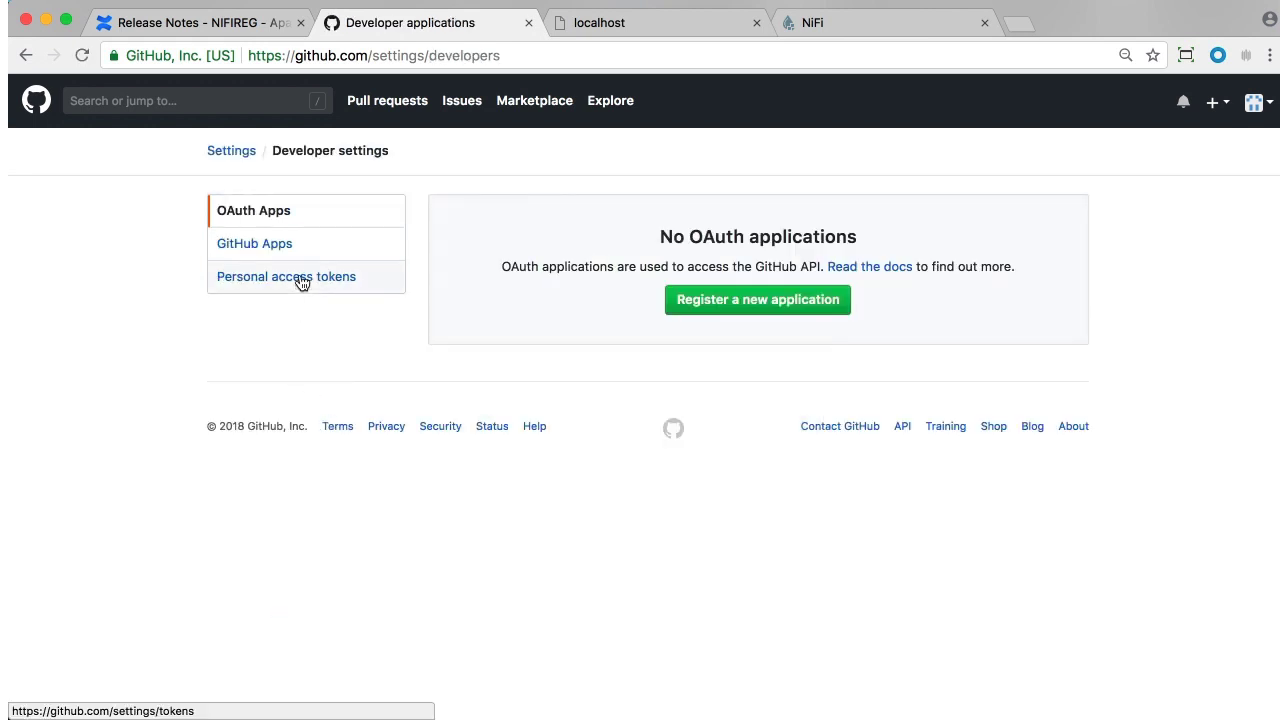
{"action": "left_click", "coordinate": [286, 276]}
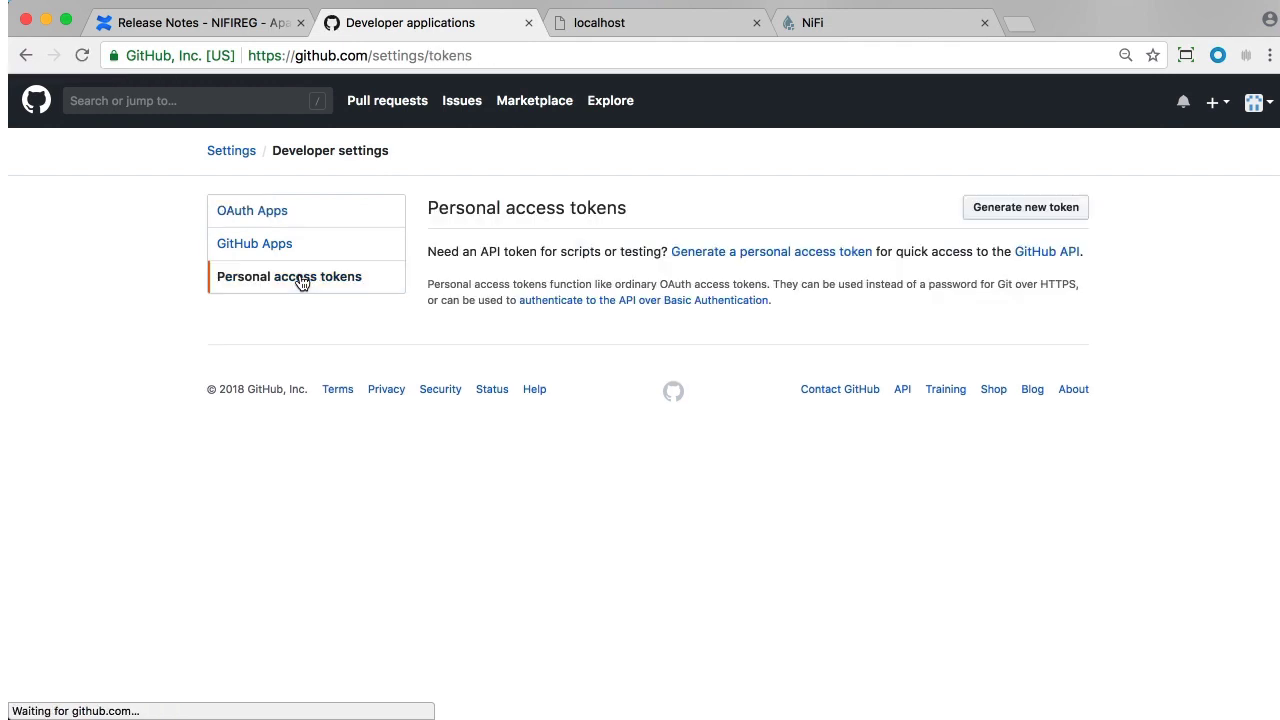
{"action": "left_click", "coordinate": [1024, 206]}
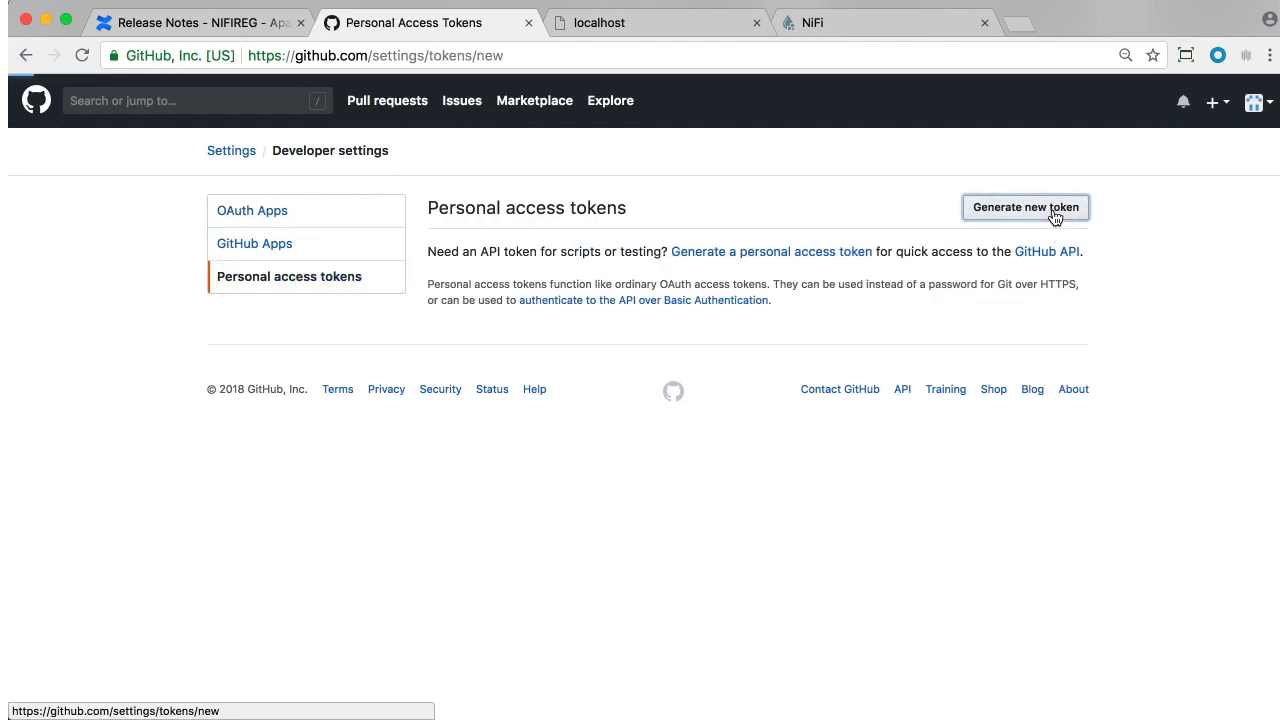
{"action": "left_click", "coordinate": [1024, 206]}
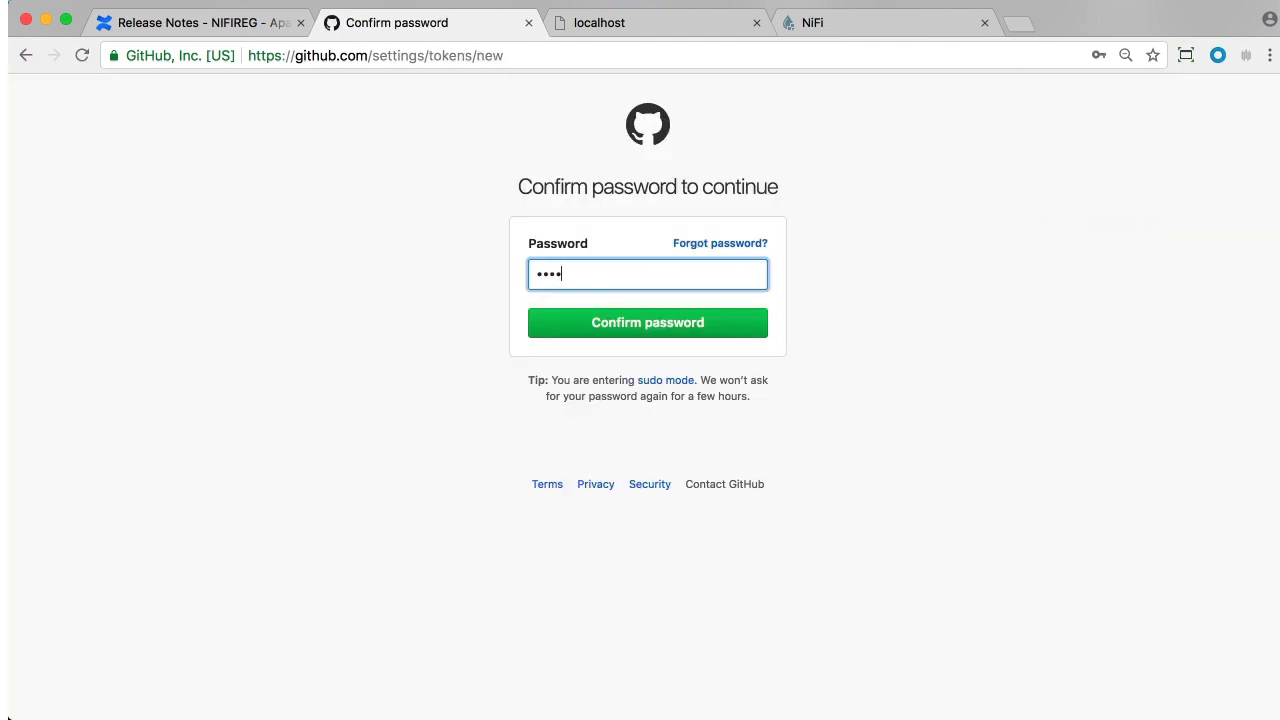
{"action": "type", "text": "password"}
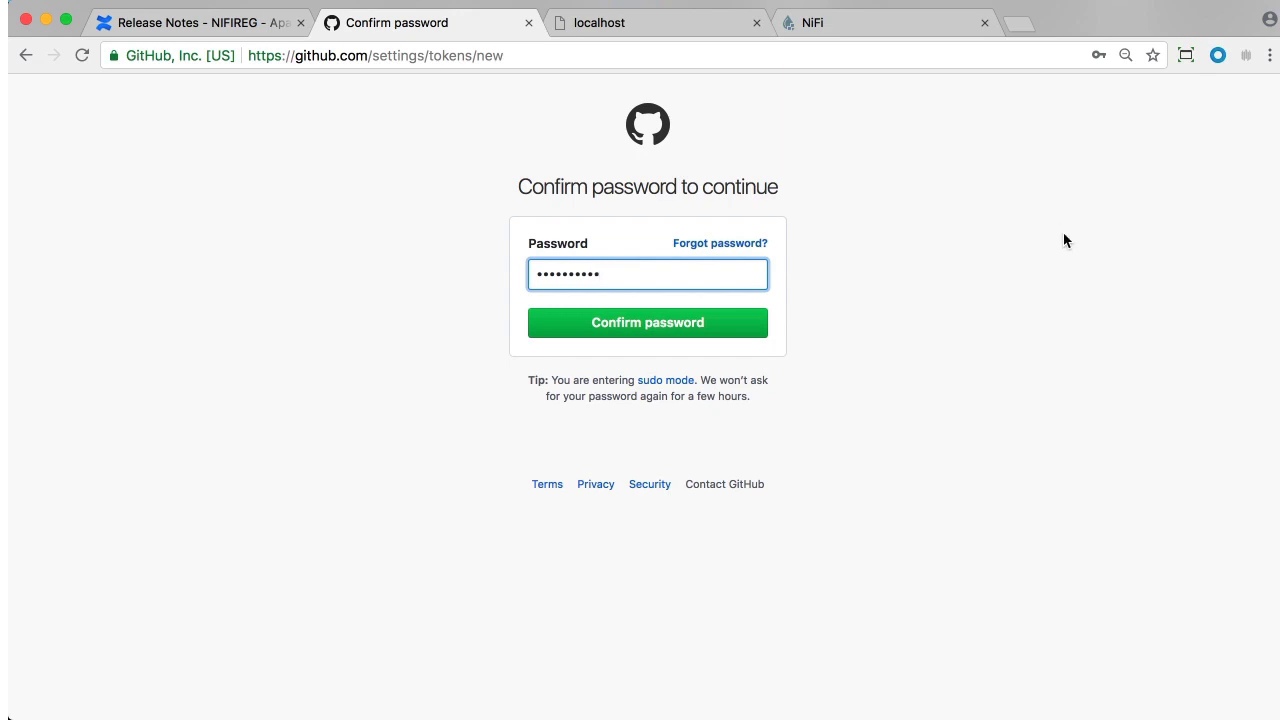
{"action": "left_click", "coordinate": [648, 322]}
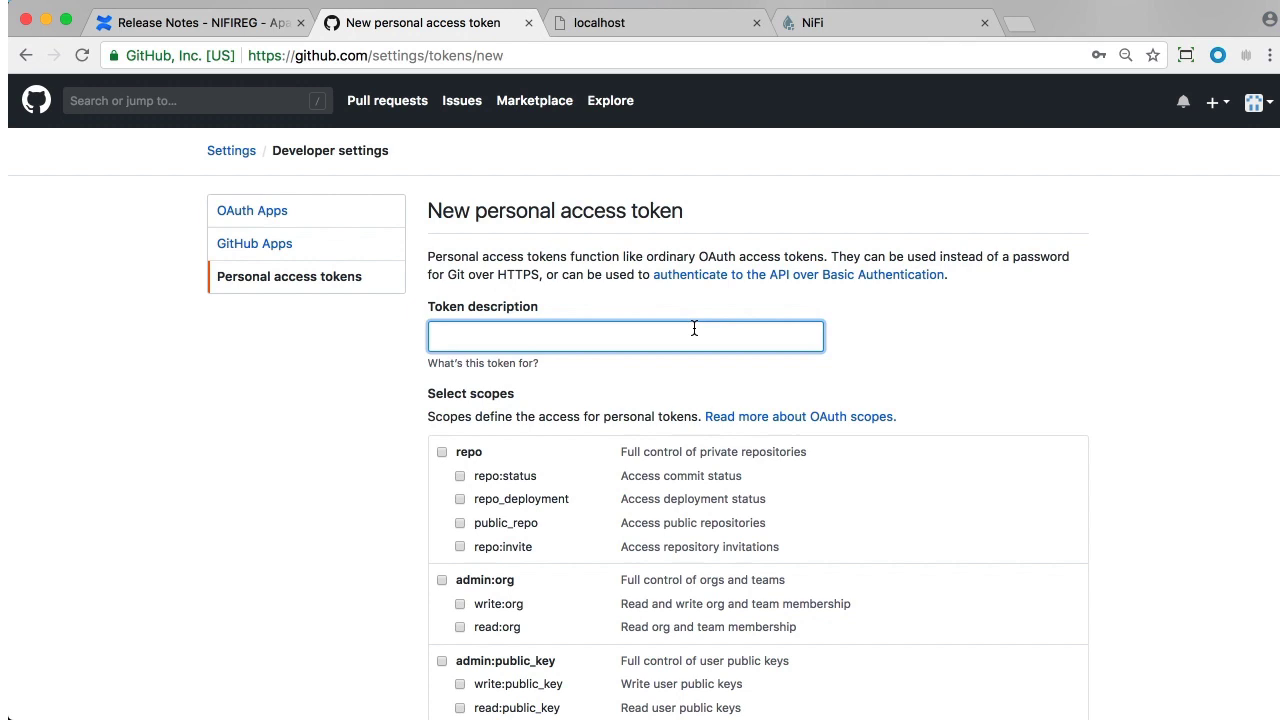
Generate a new personal access token described as Flow Repo.
{"action": "type", "text": "Flow Repo"}
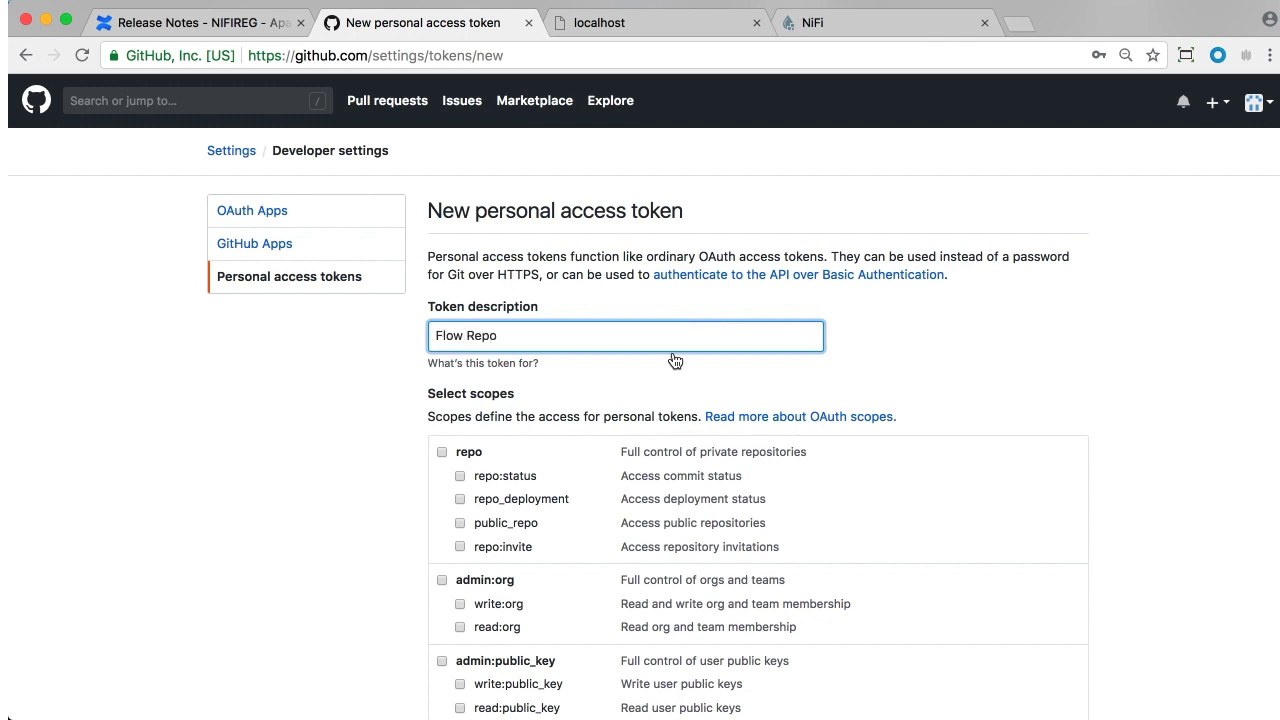
{"action": "scroll", "scroll_direction": "down", "scroll_amount": 3}
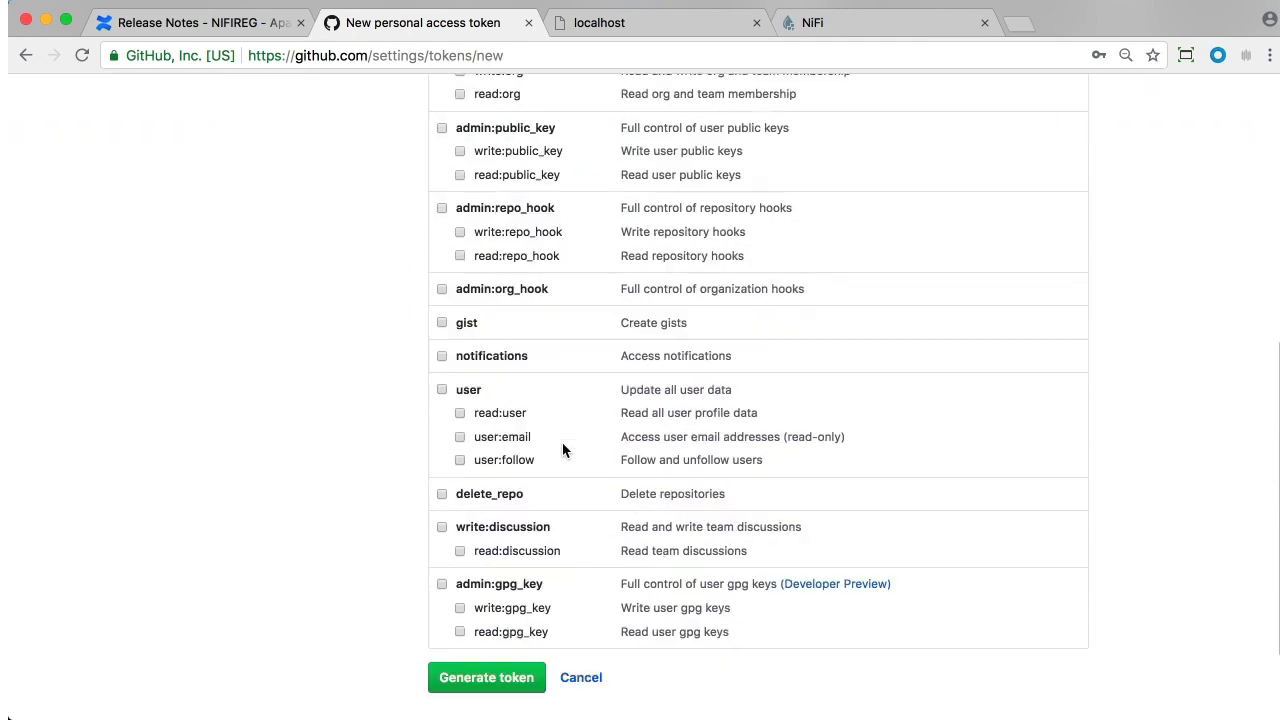
{"action": "left_click", "coordinate": [488, 556]}
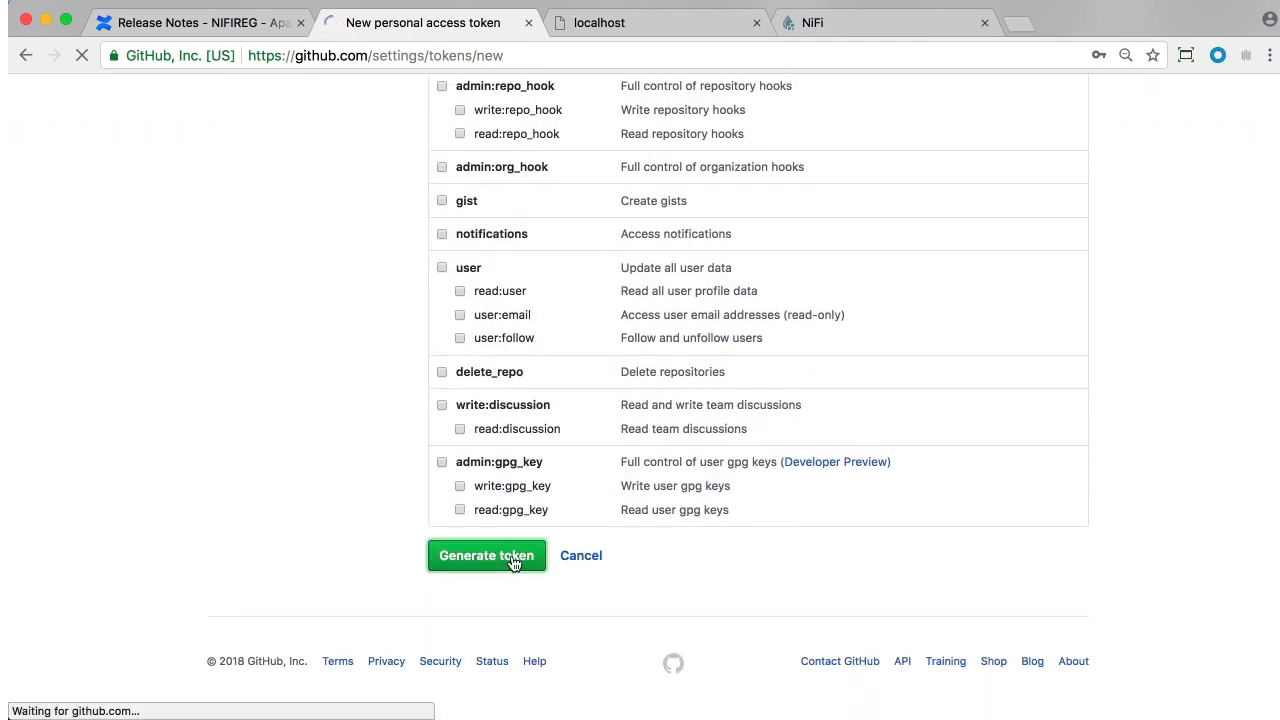
{"action": "left_click", "coordinate": [486, 556]}
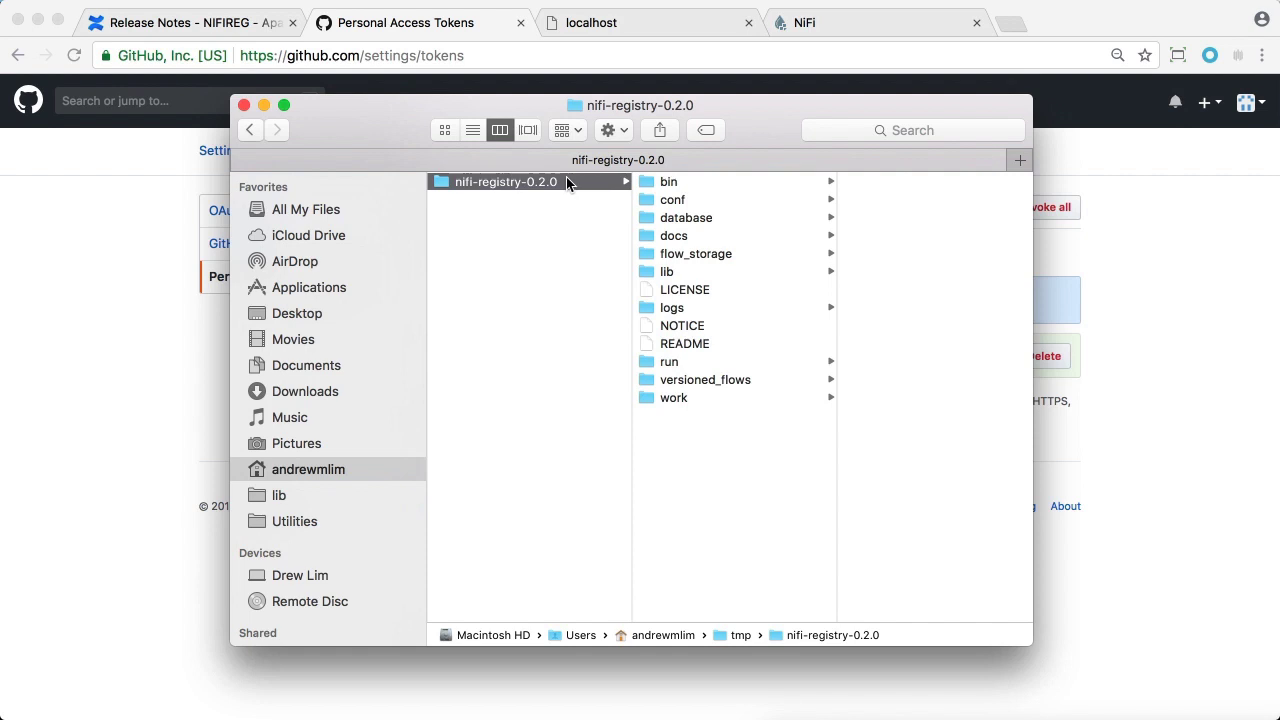
Show the contents of the nifi-registry-0.2.0 installation folder.
{"action": "left_click", "coordinate": [672, 200]}
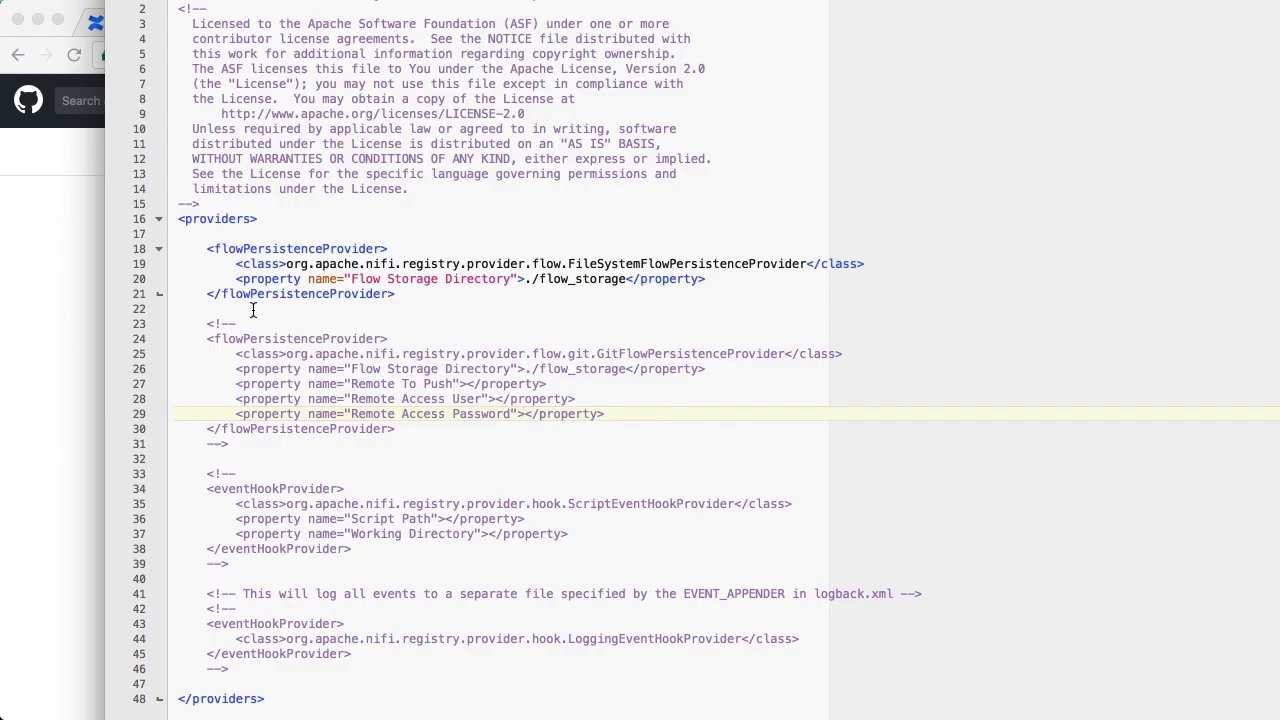
{"action": "mouse_move", "coordinate": [252, 320]}
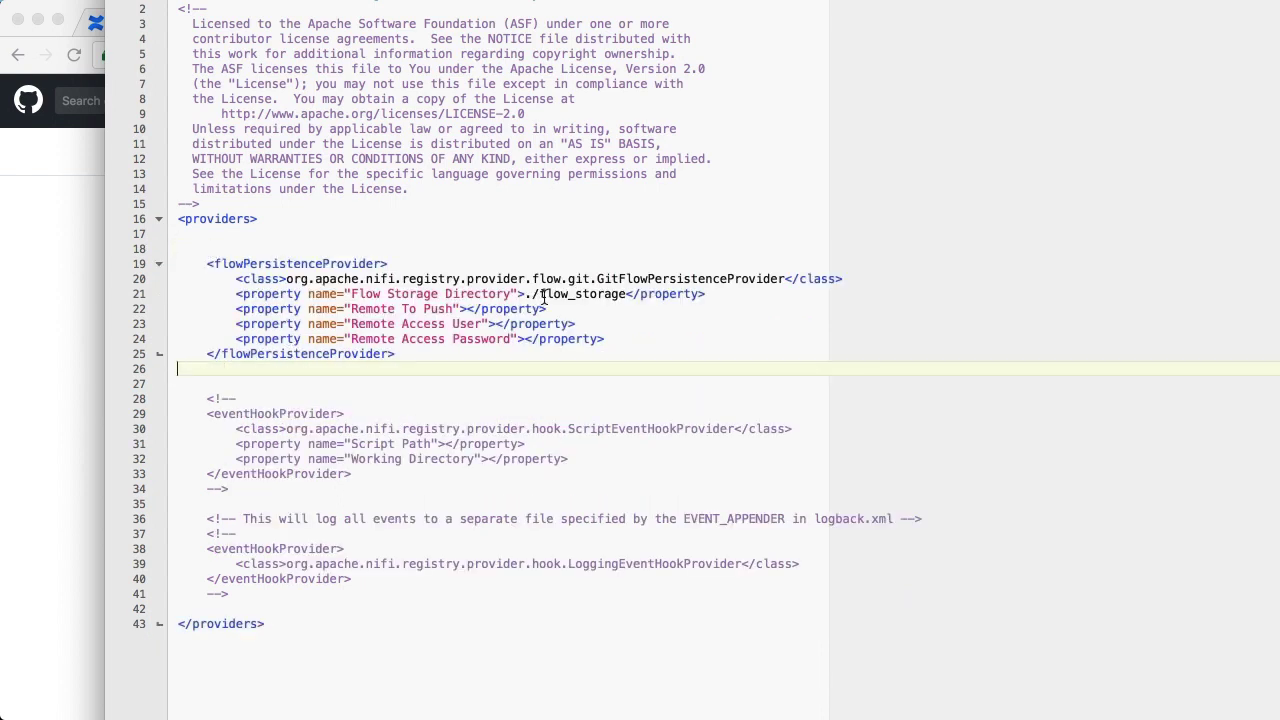
In providers.xml set Git flow storage to ./versioned_flows, remote origin, and the GitHub user credentials.
{"action": "left_click", "coordinate": [546, 294]}
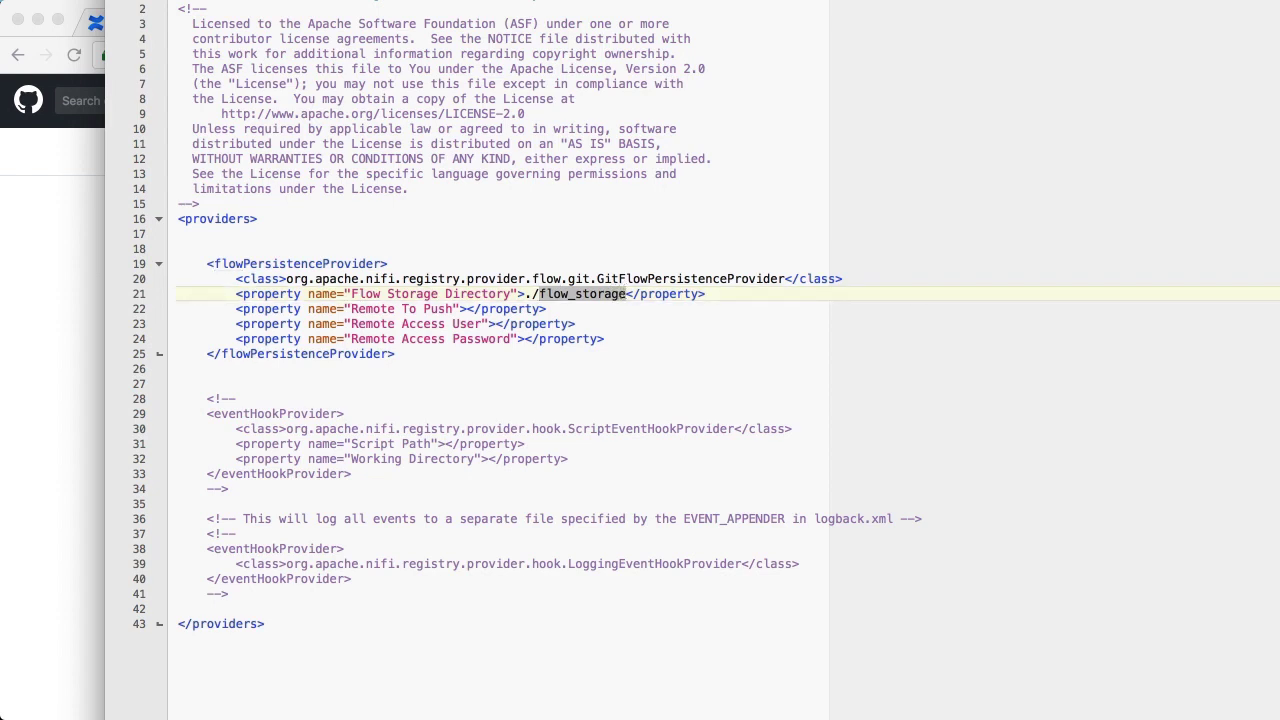
{"action": "type", "text": "versioned_fl"}
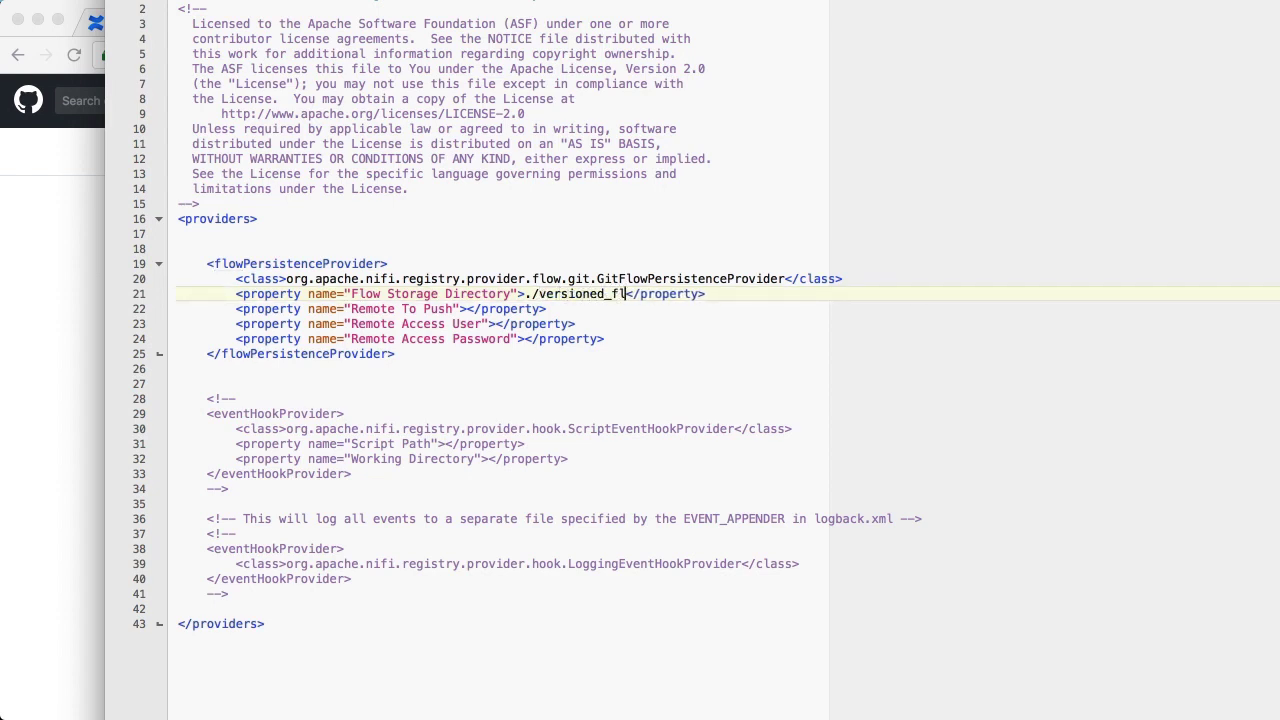
{"action": "type", "text": "ows"}
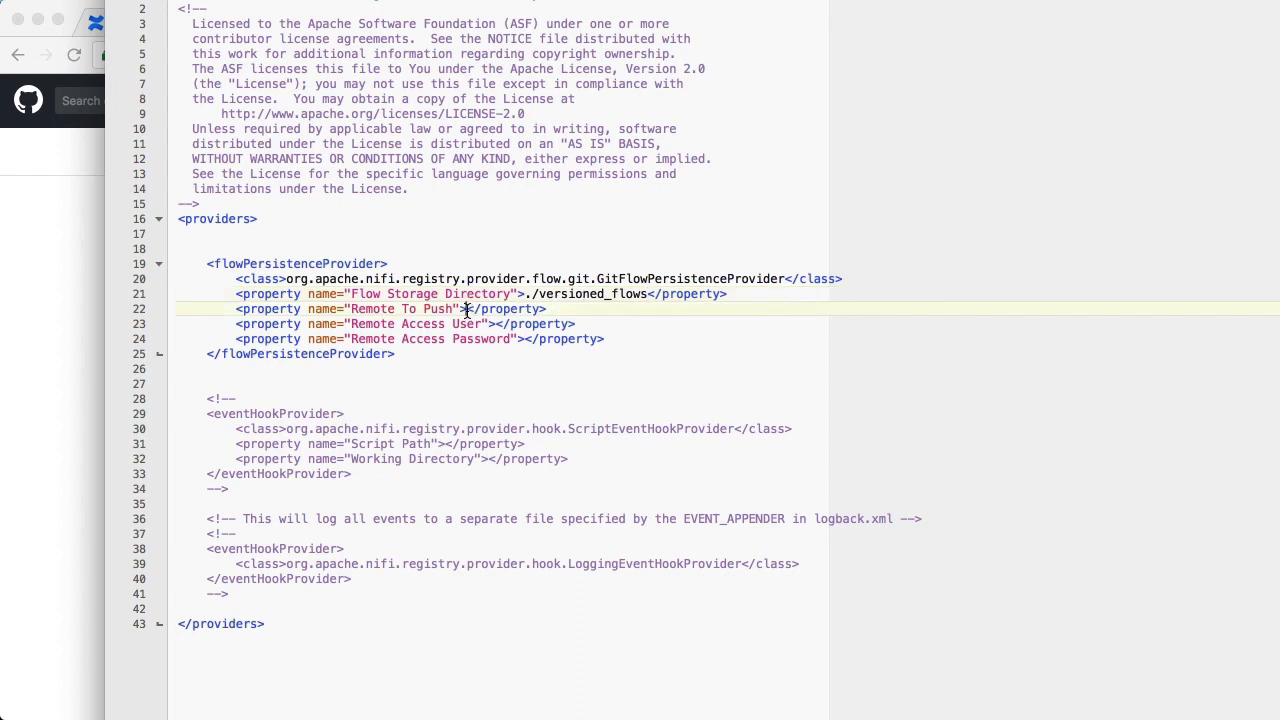
{"action": "type", "text": "origi"}
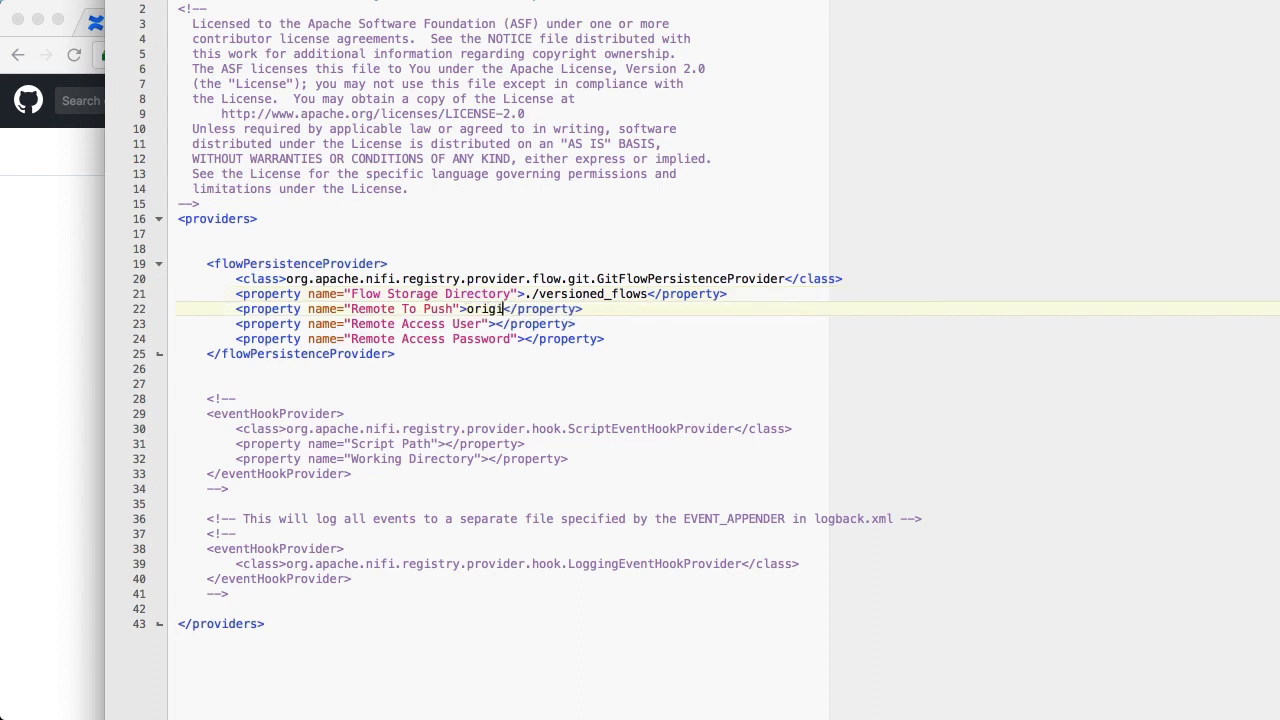
{"action": "type", "text": "n"}
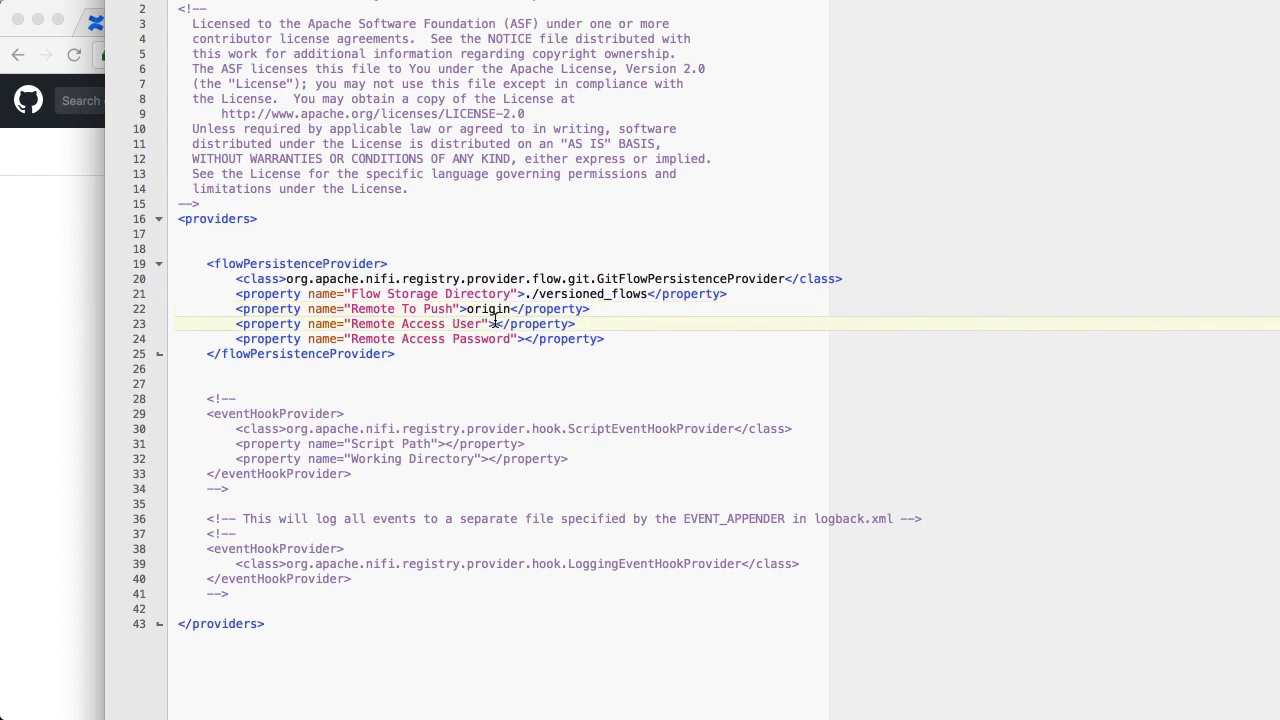
{"action": "type", "text": "andrewmLi"}
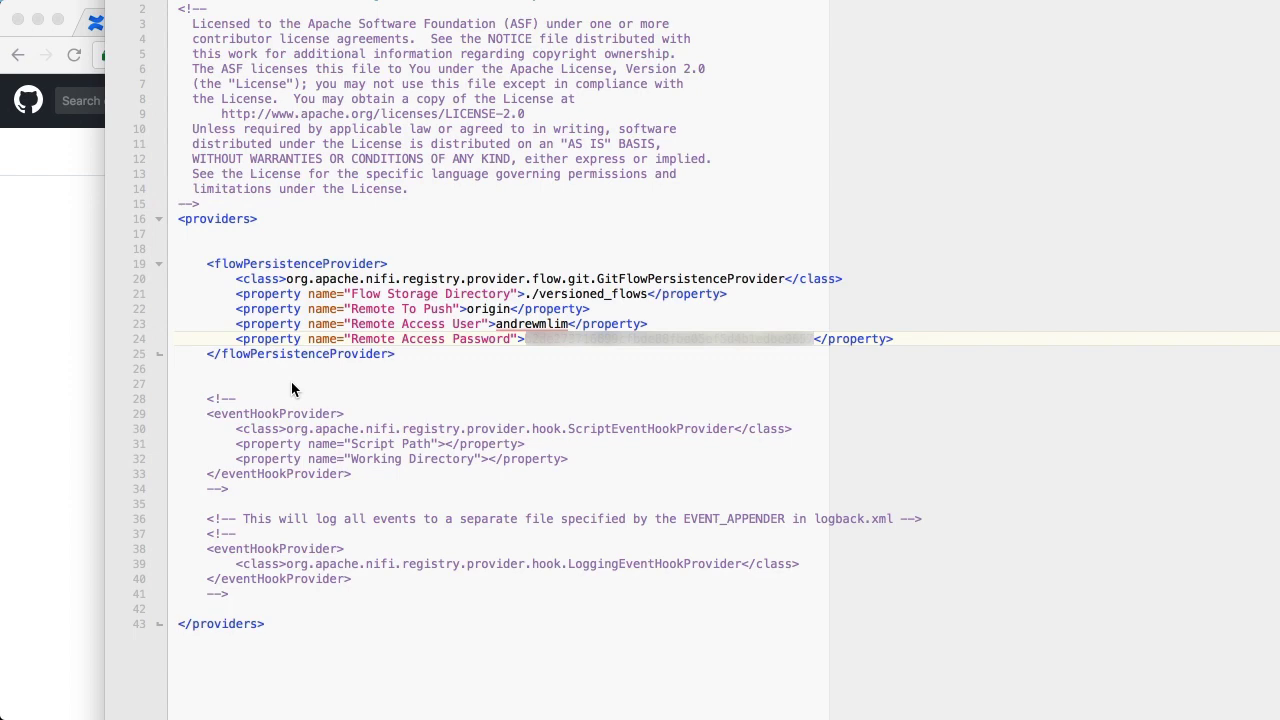
{"action": "mouse_move", "coordinate": [110, 336]}
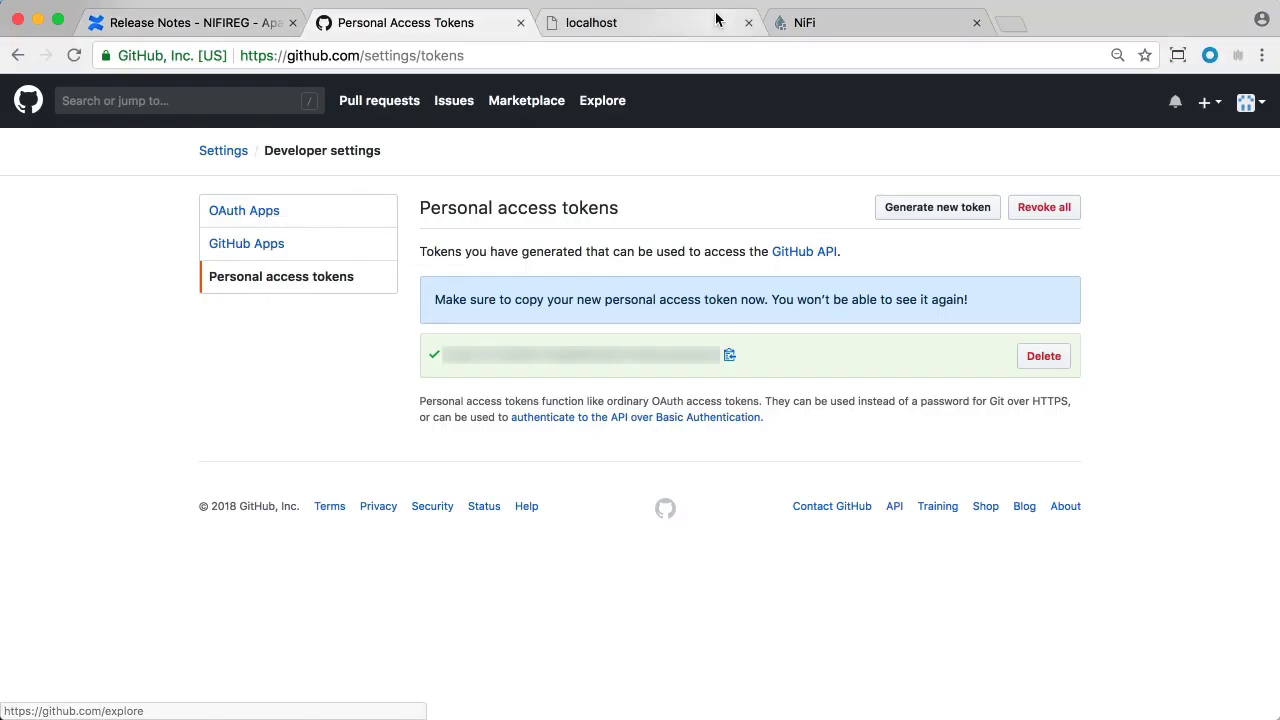
Reload NiFi Registry and enter its administration area.
{"action": "left_click", "coordinate": [640, 22]}
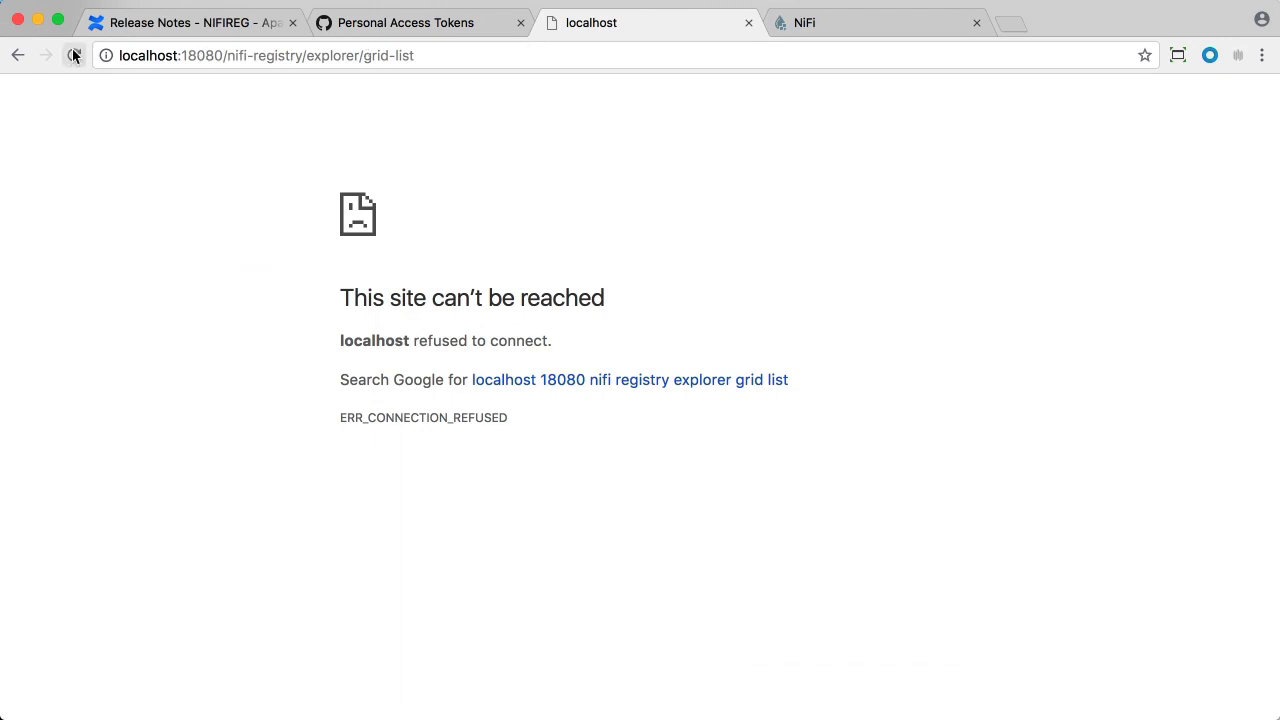
{"action": "left_click", "coordinate": [74, 56]}
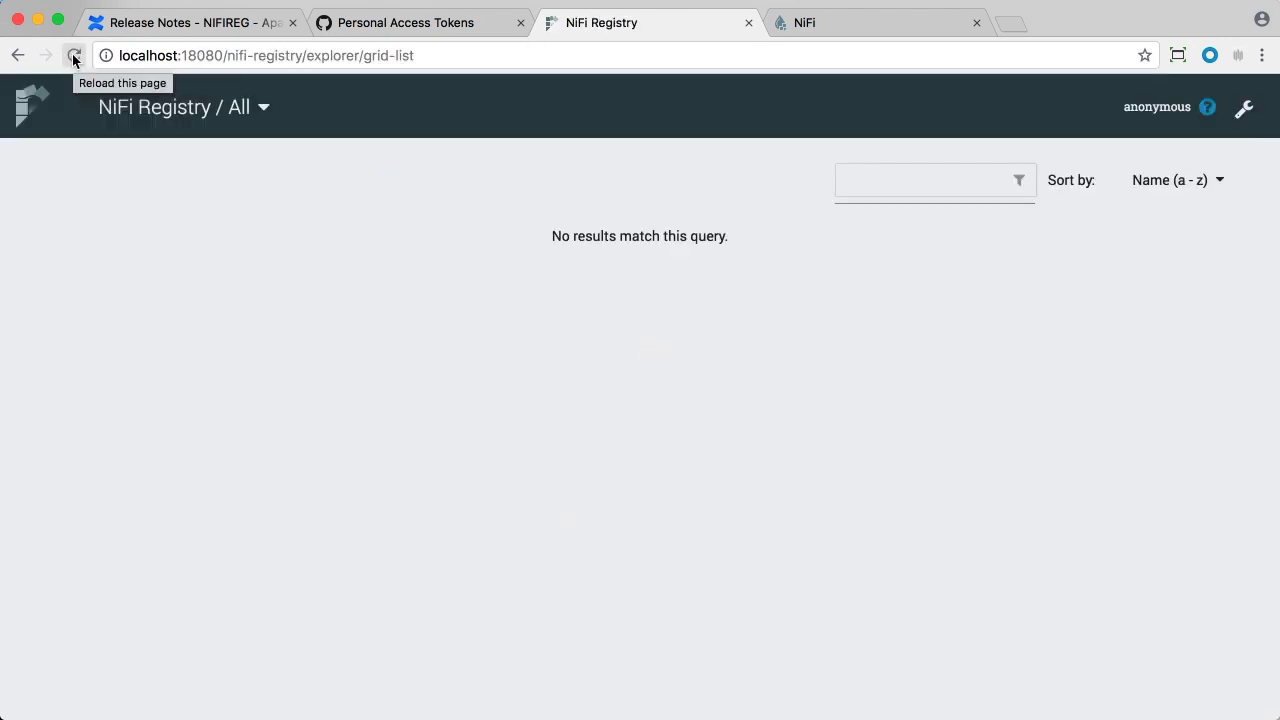
{"action": "left_click", "coordinate": [1244, 108]}
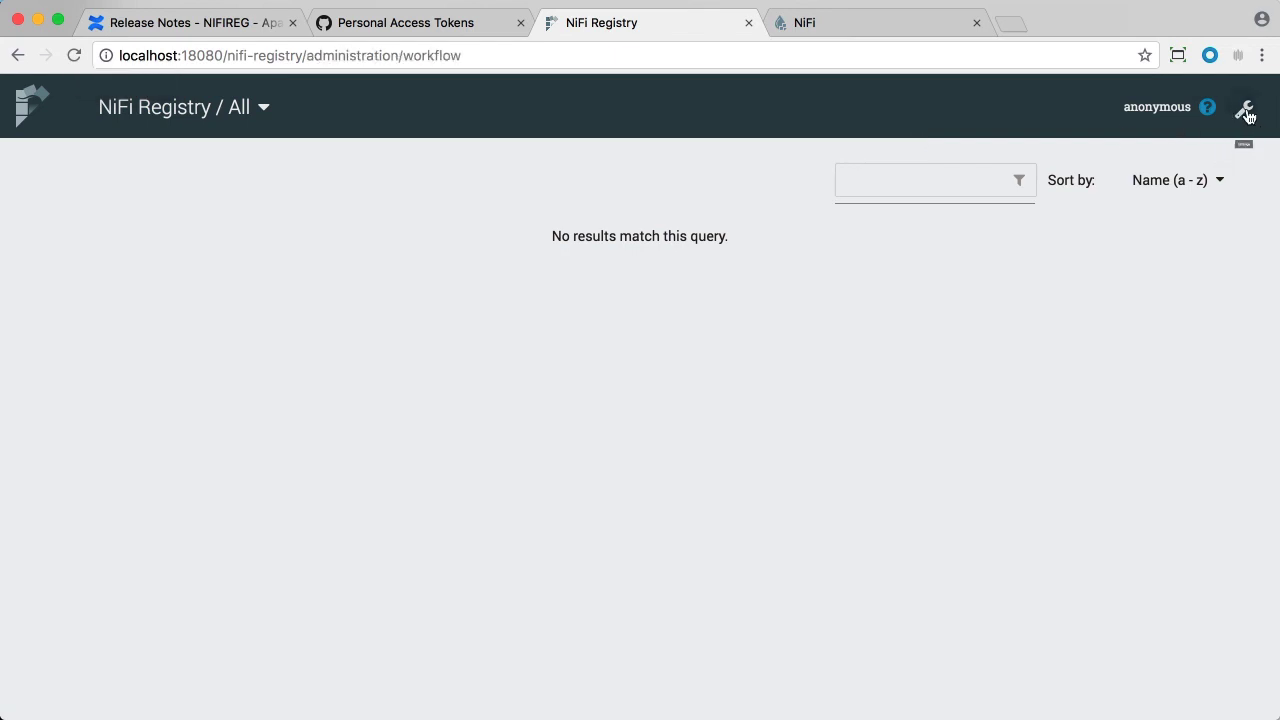
{"action": "left_click", "coordinate": [1244, 108]}
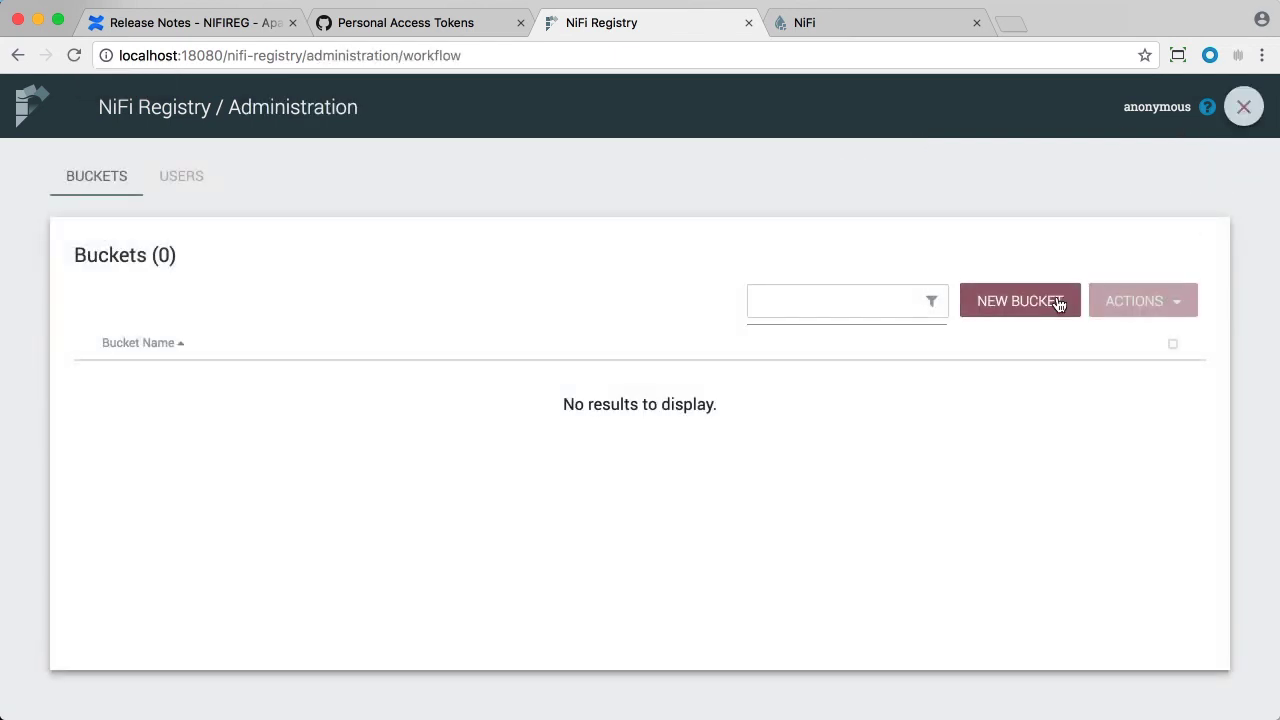
Create a new bucket named Bucket1.
{"action": "left_click", "coordinate": [1020, 300]}
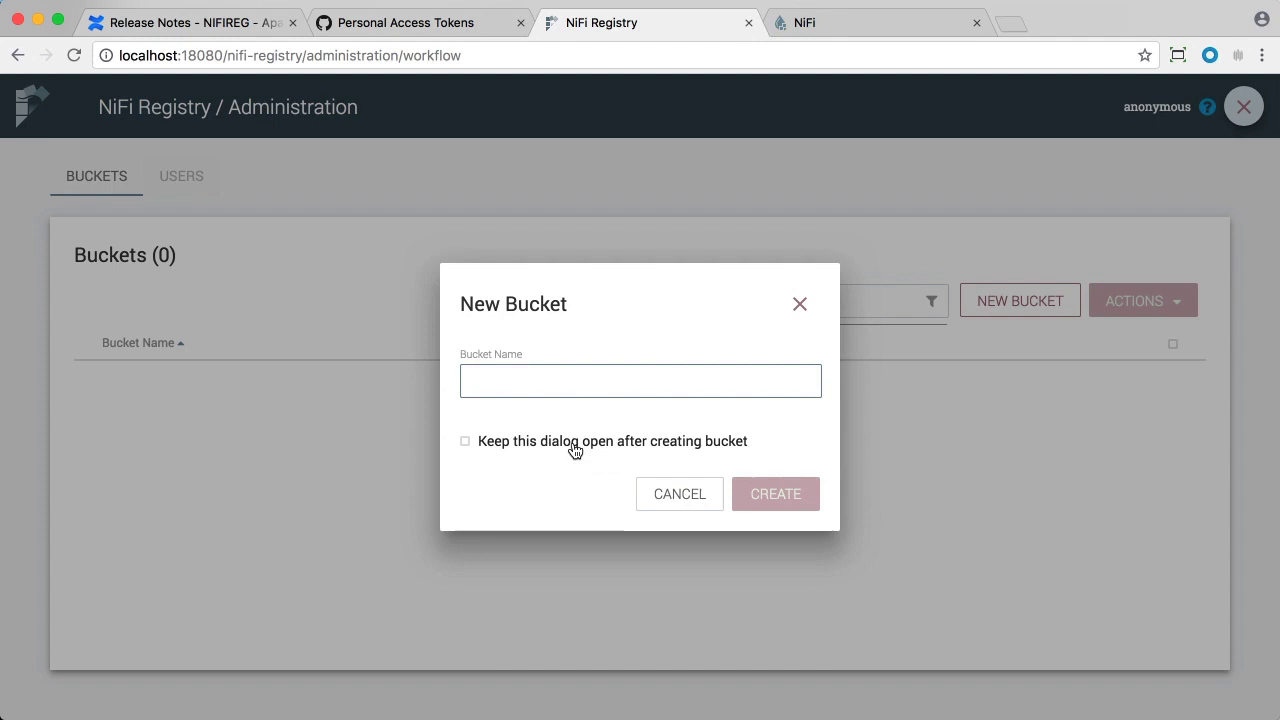
{"action": "type", "text": "Bucket1"}
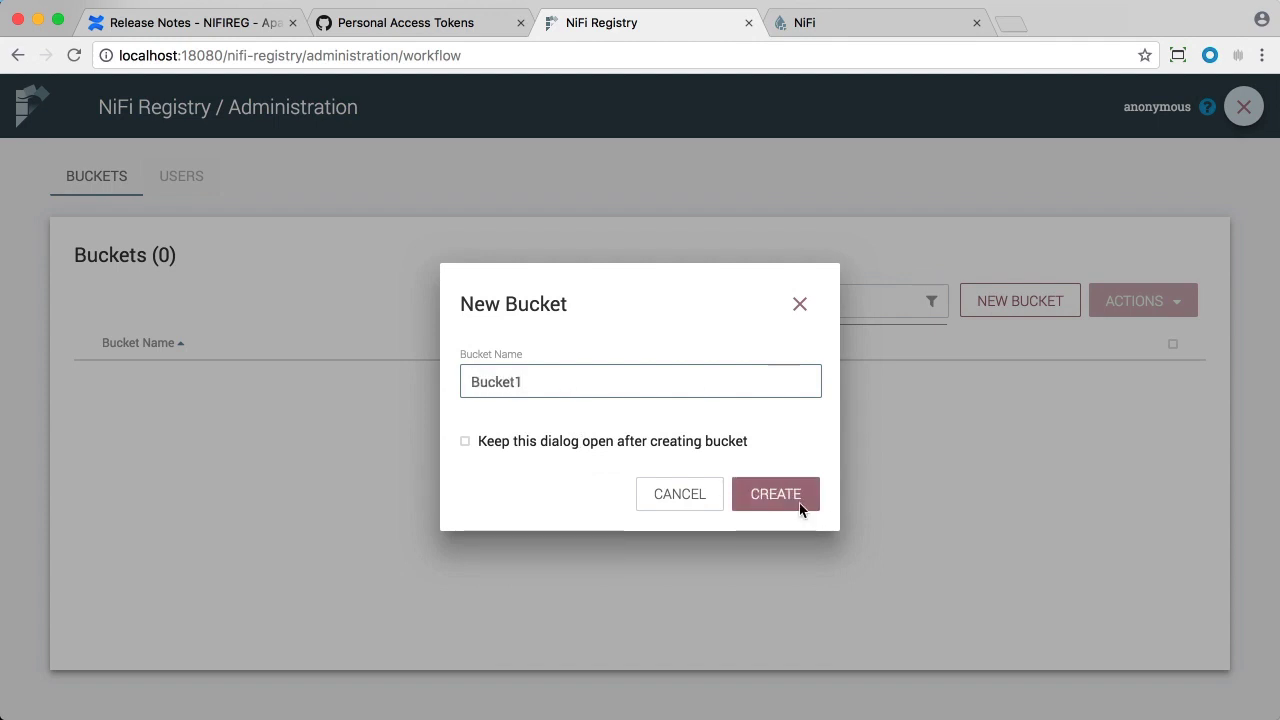
{"action": "left_click", "coordinate": [776, 494]}
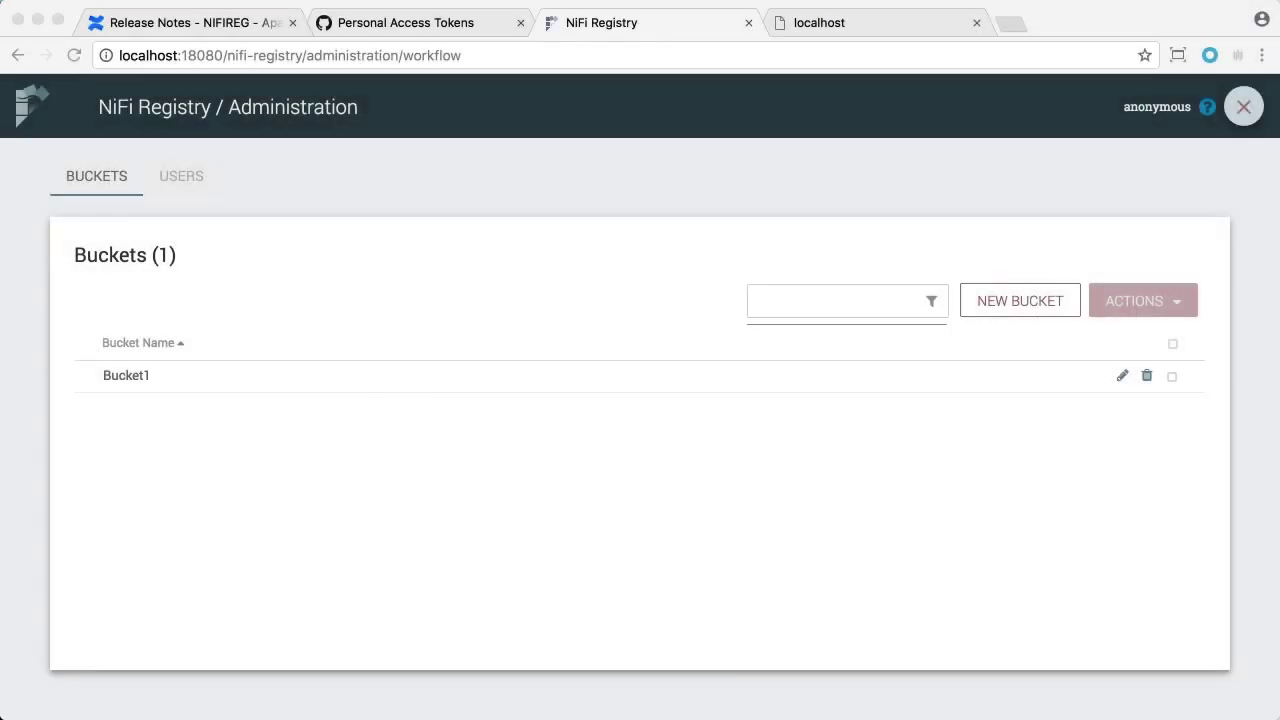
{"action": "mouse_move", "coordinate": [836, 76]}
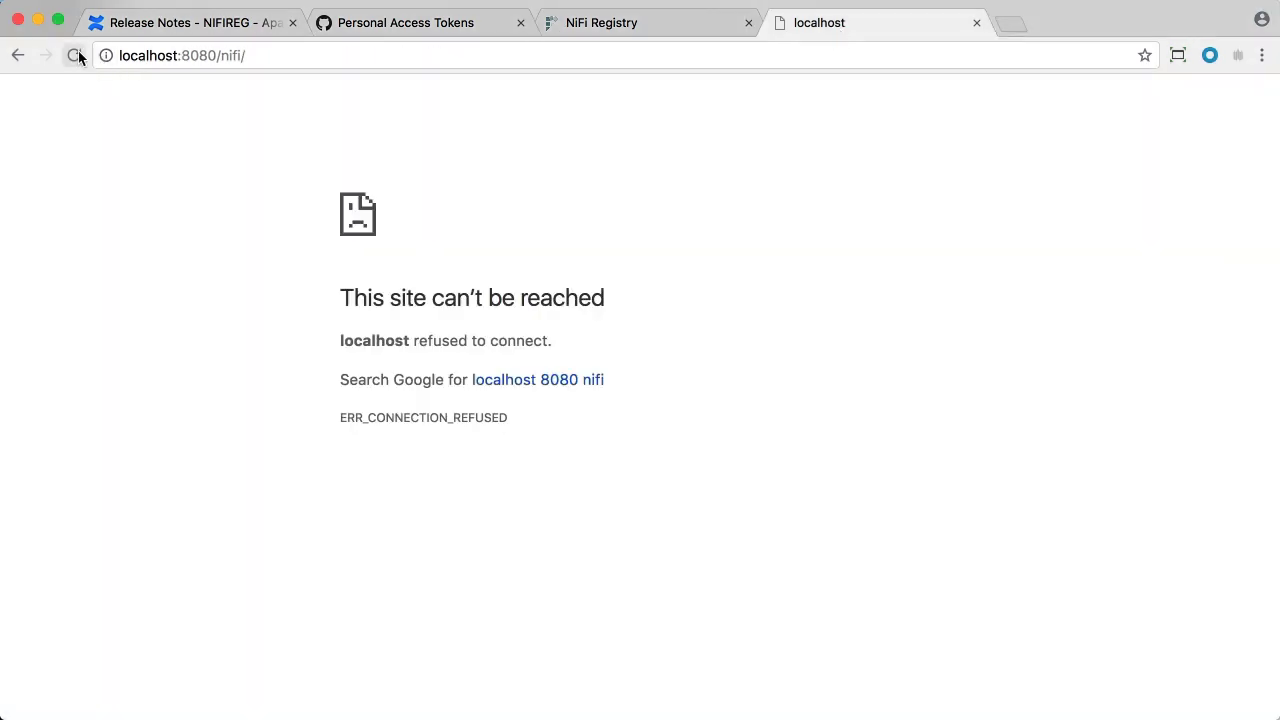
Reload NiFi and start adding a registry client from Controller Settings.
{"action": "left_click", "coordinate": [76, 56]}
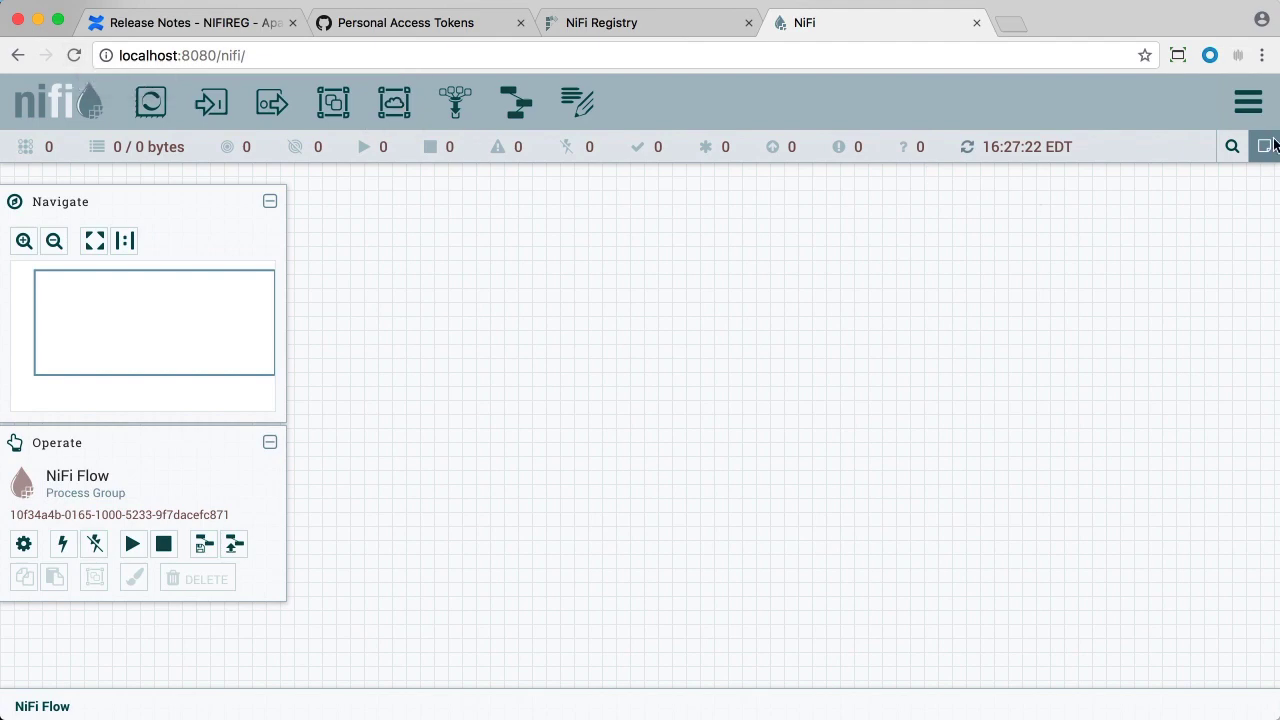
{"action": "left_click", "coordinate": [1244, 100]}
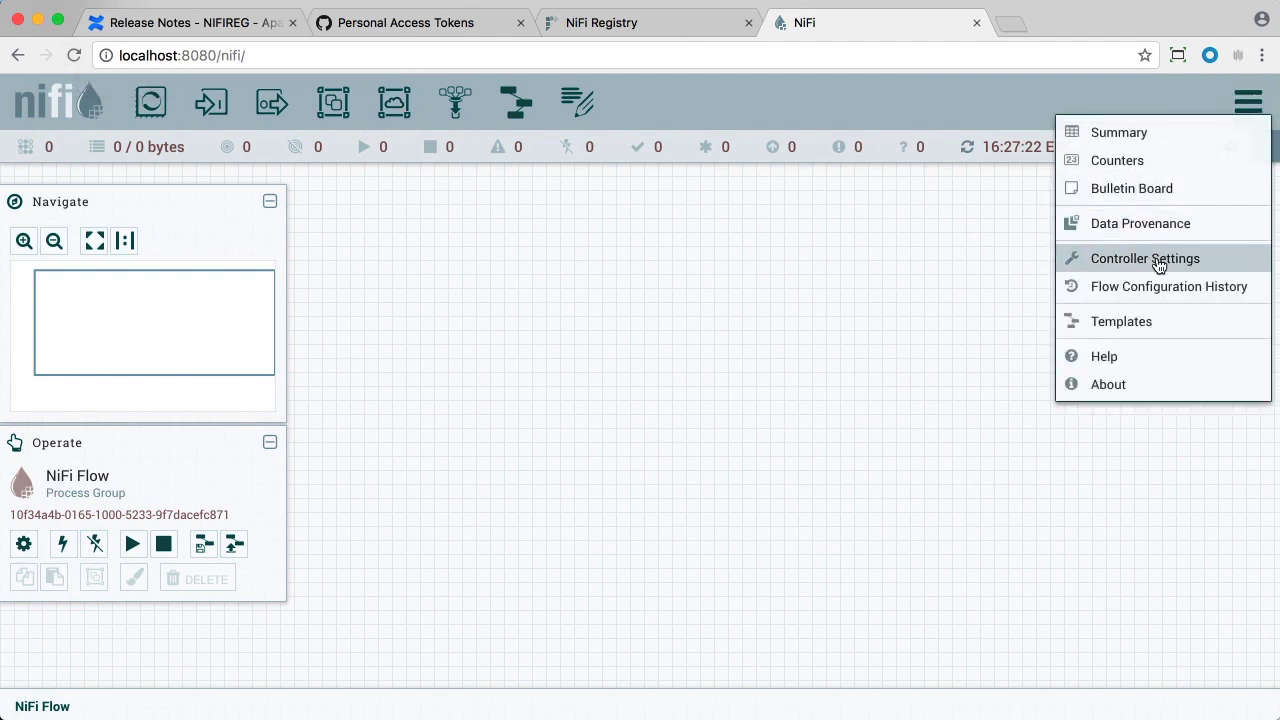
{"action": "left_click", "coordinate": [1144, 258]}
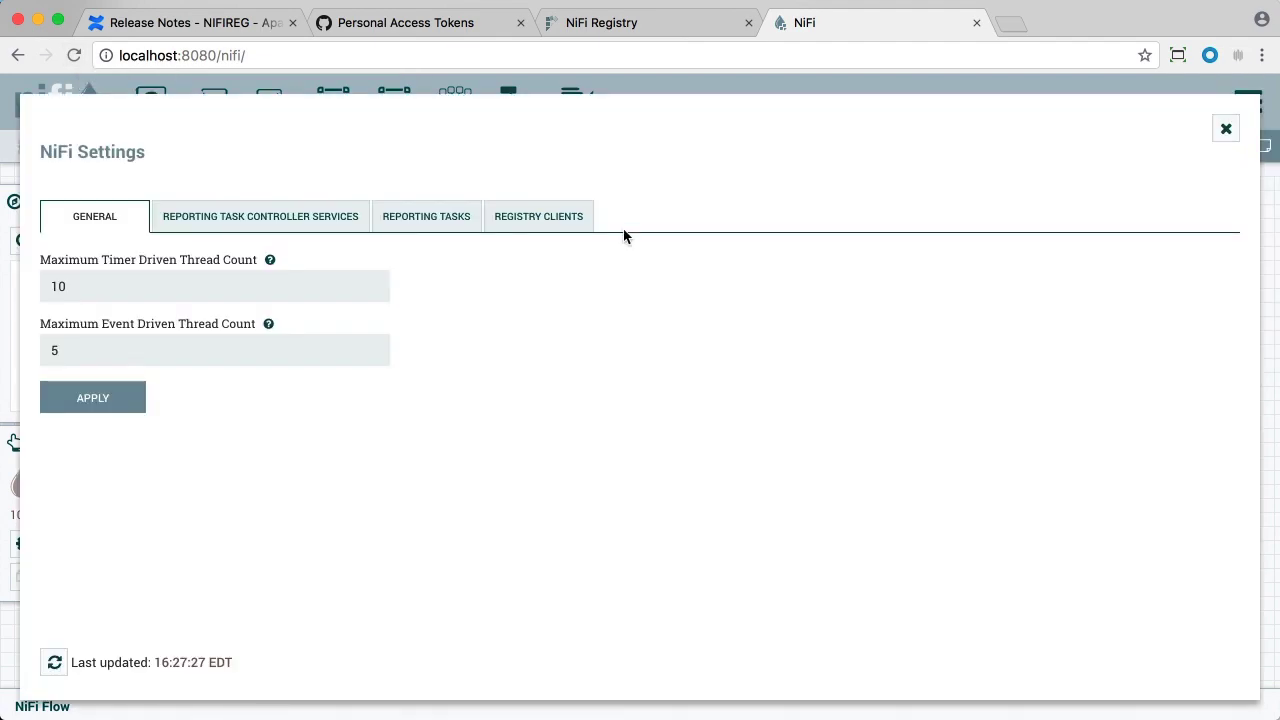
{"action": "left_click", "coordinate": [538, 216]}
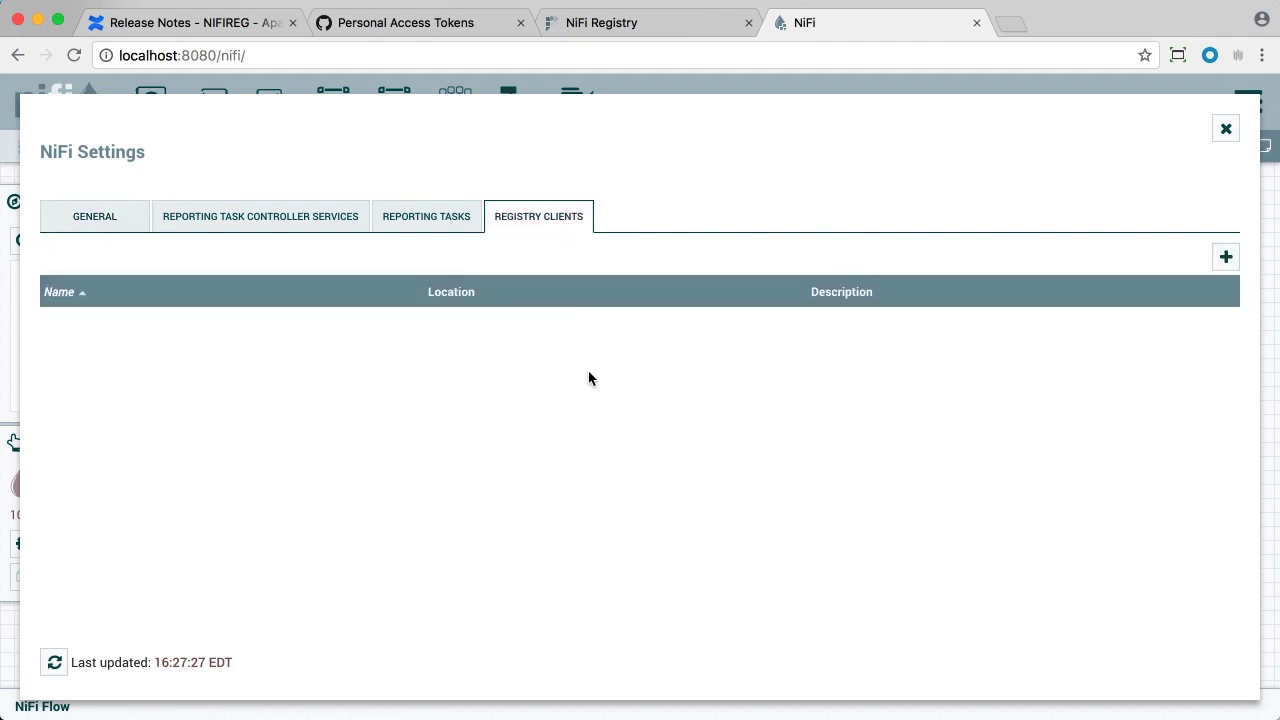
{"action": "left_click", "coordinate": [1224, 256]}
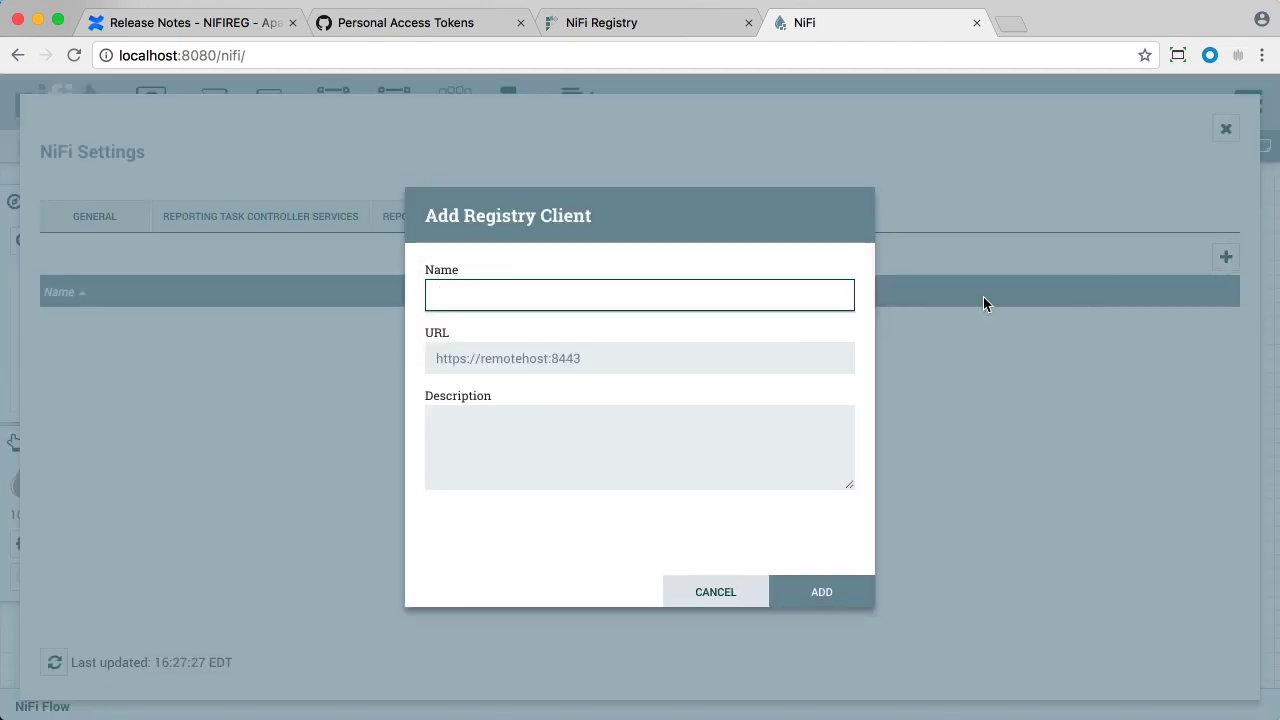
{"action": "type", "text": "Loca"}
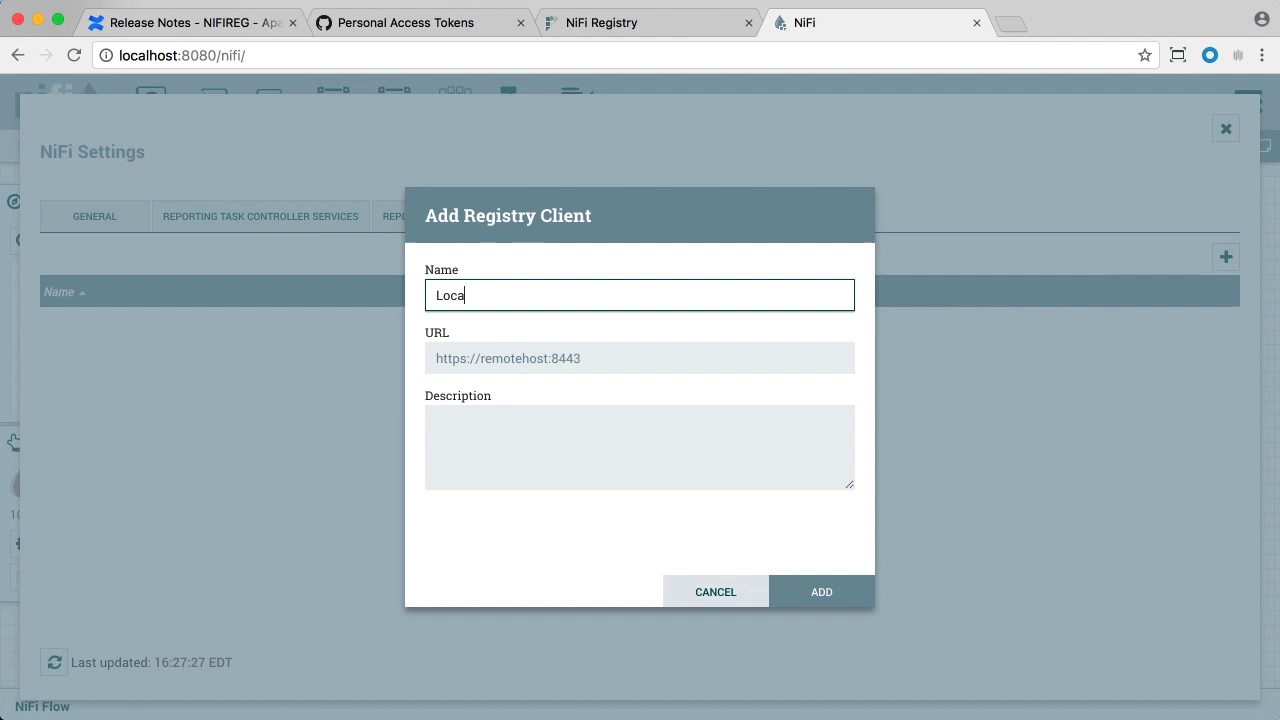
{"action": "left_click", "coordinate": [640, 358]}
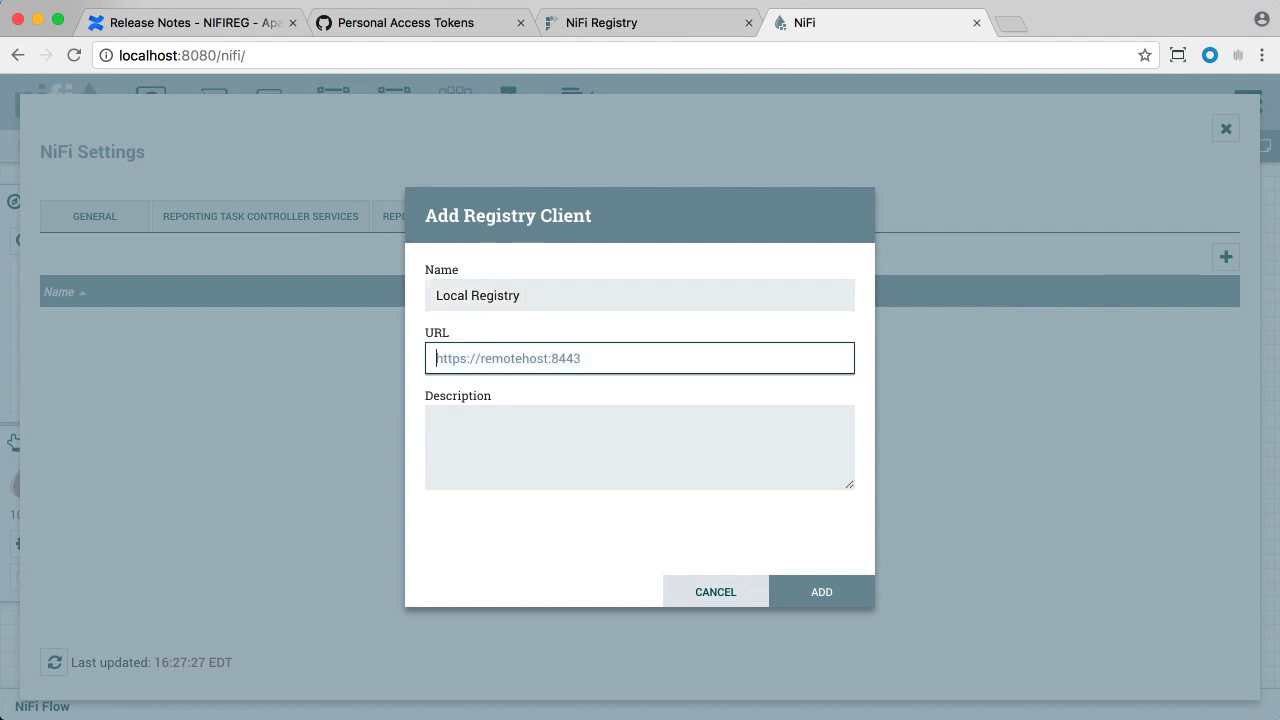
{"action": "type", "text": "http://localhost:18080/"}
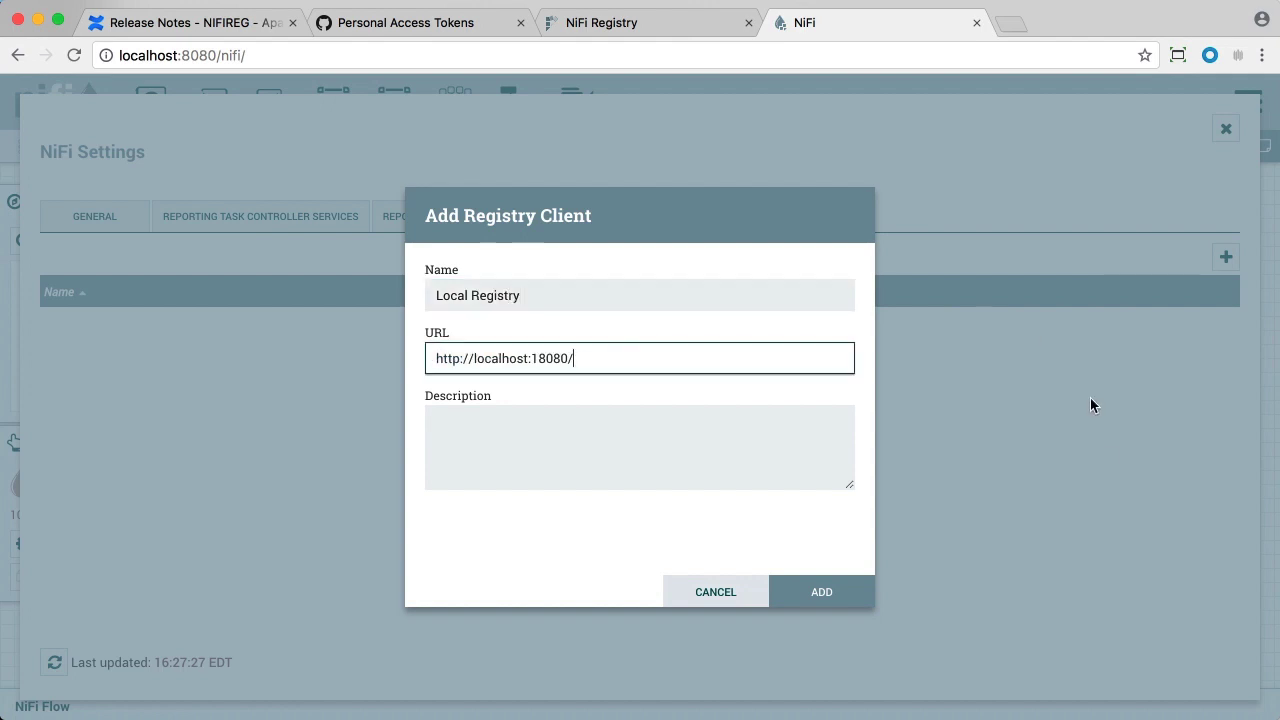
{"action": "left_click", "coordinate": [820, 592]}
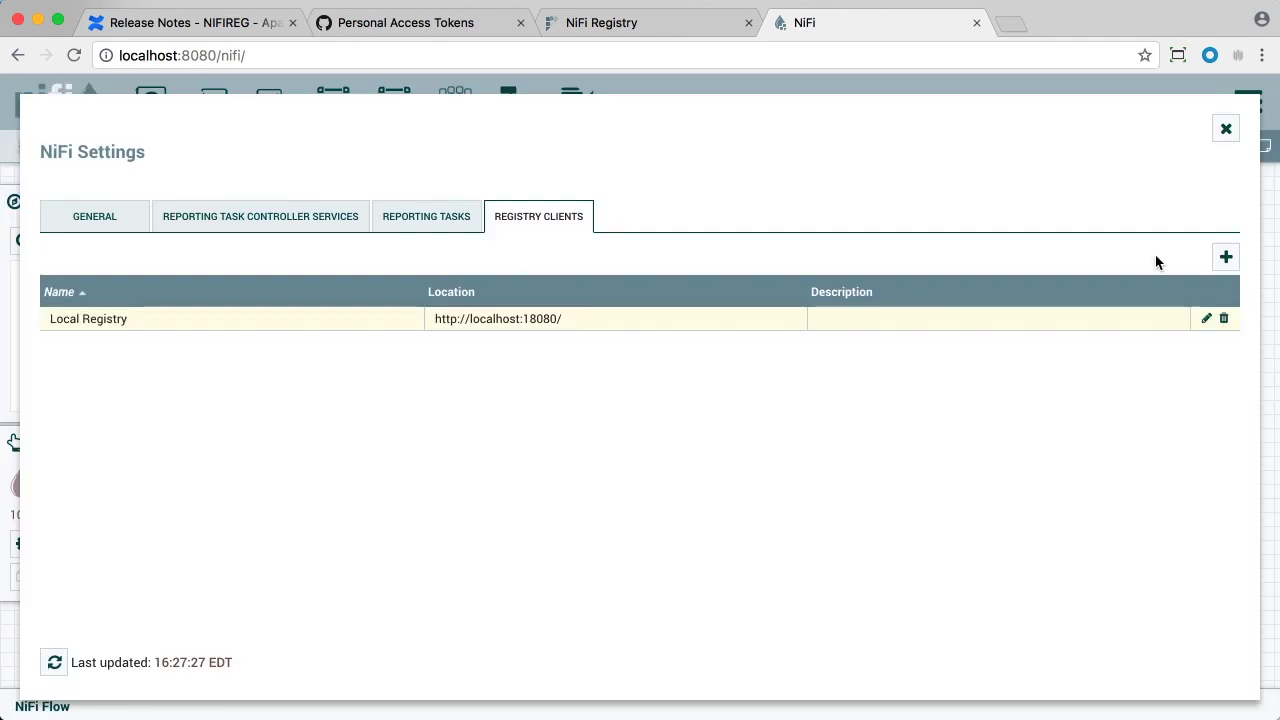
{"action": "left_click", "coordinate": [1254, 128]}
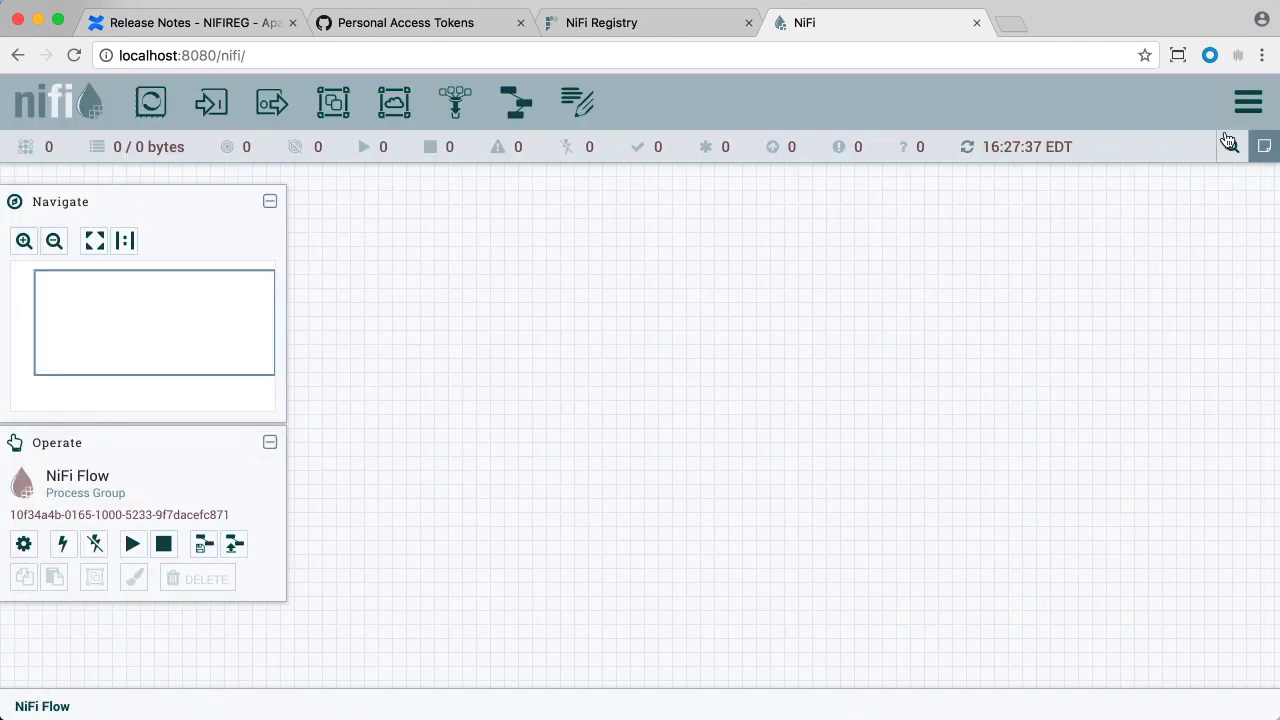
{"action": "mouse_move", "coordinate": [332, 102]}
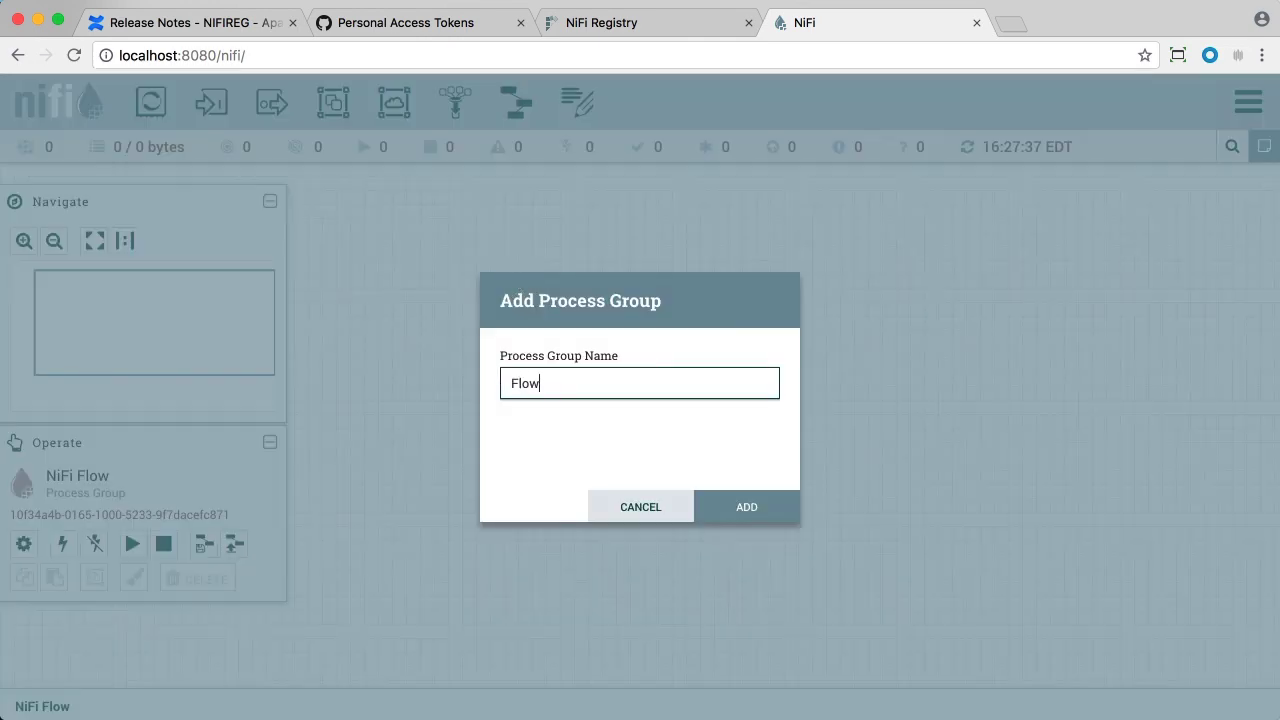
Add process group Flow1 and save it as version 1 in Bucket1 of Local Registry.
{"action": "left_click", "coordinate": [746, 508]}
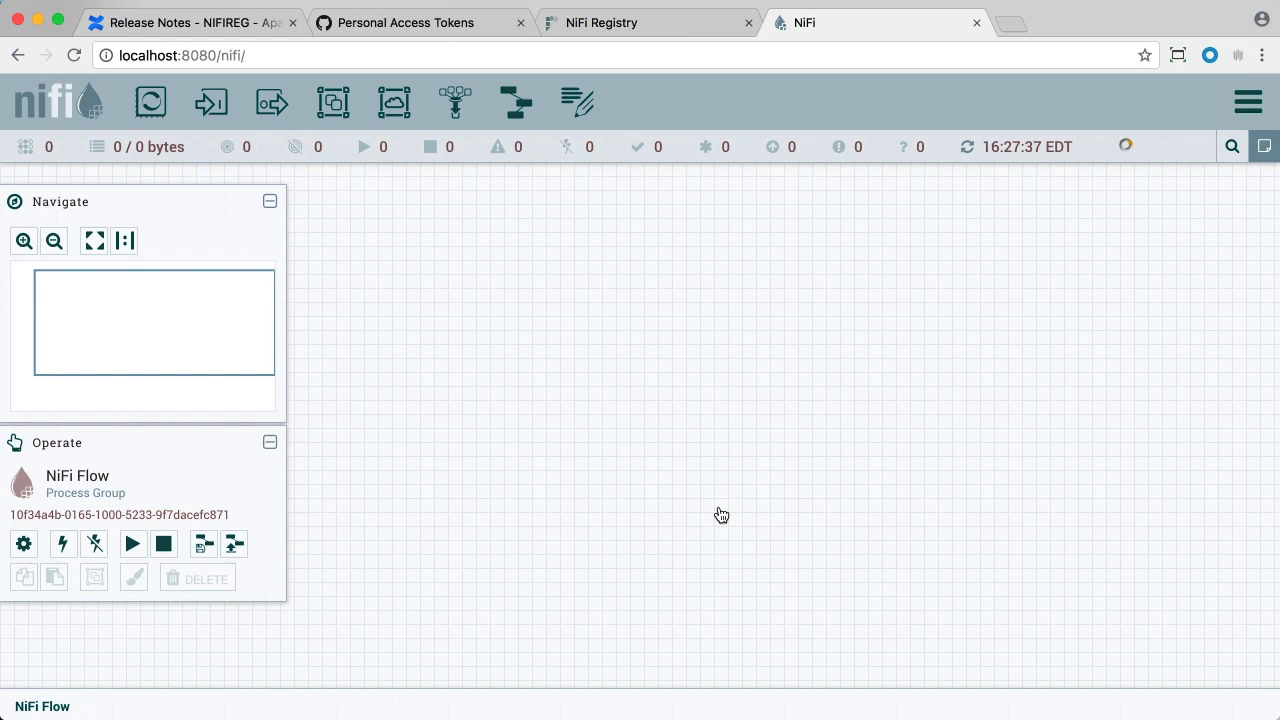
{"action": "right_click", "coordinate": [684, 356]}
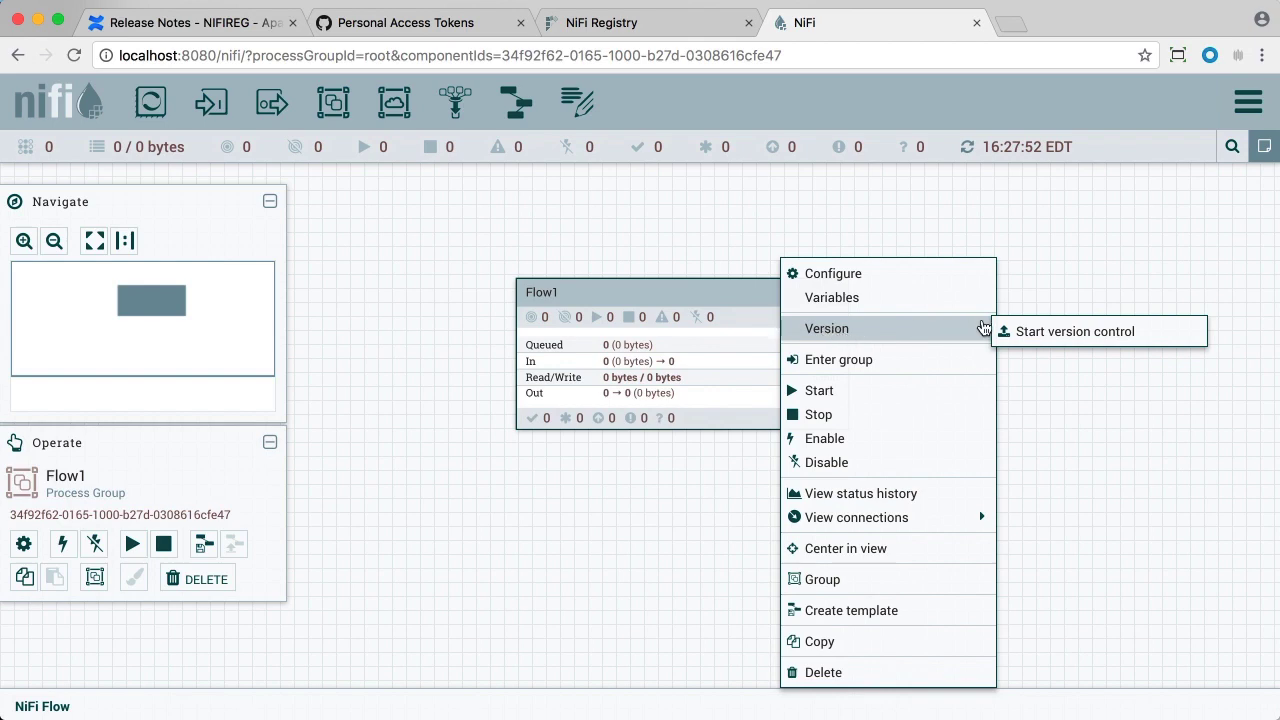
{"action": "left_click", "coordinate": [1080, 336]}
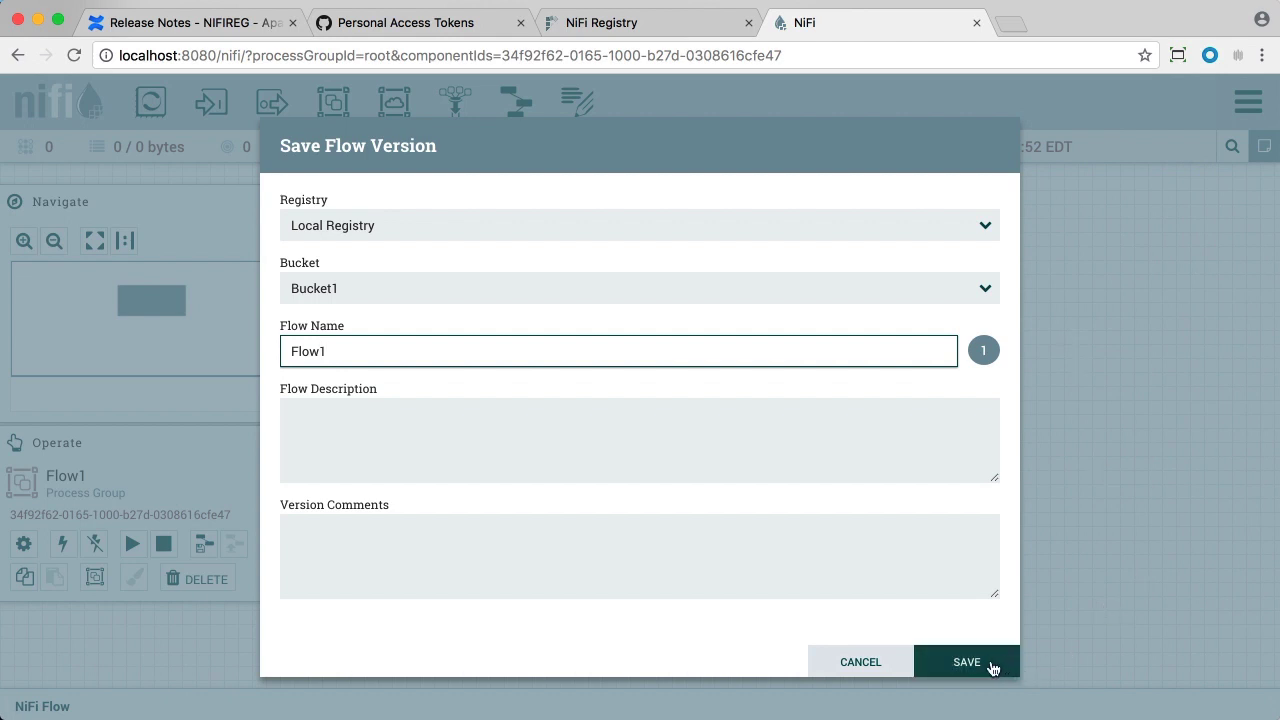
{"action": "left_click", "coordinate": [966, 660]}
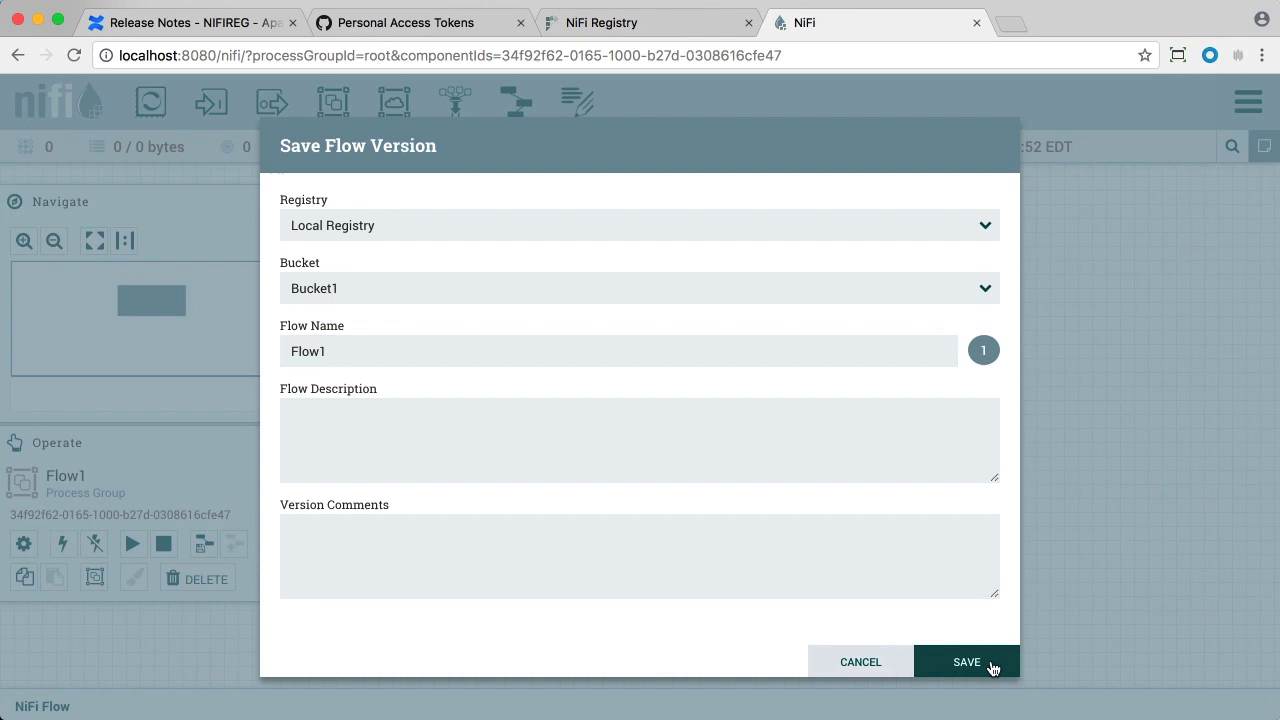
{"action": "left_click", "coordinate": [966, 660]}
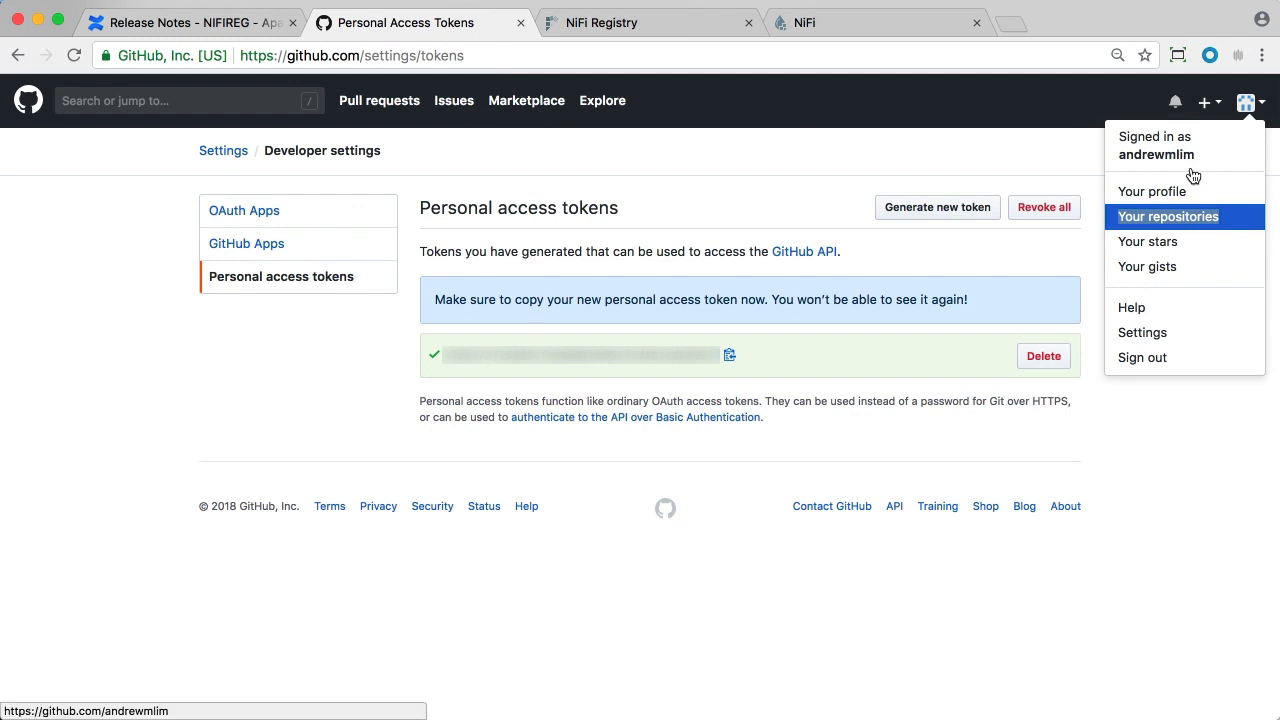
View the commit history of the Bucket1 folder in versioned_flows.
{"action": "left_click", "coordinate": [1168, 216]}
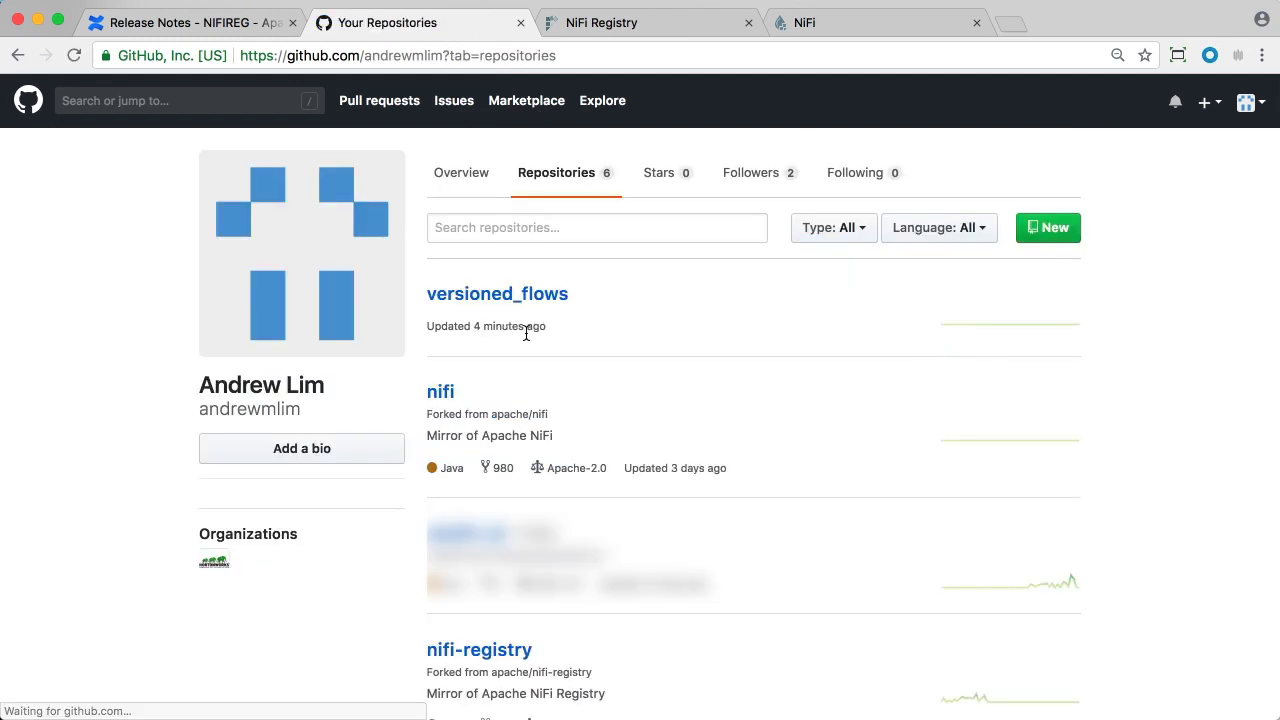
{"action": "left_click", "coordinate": [496, 292]}
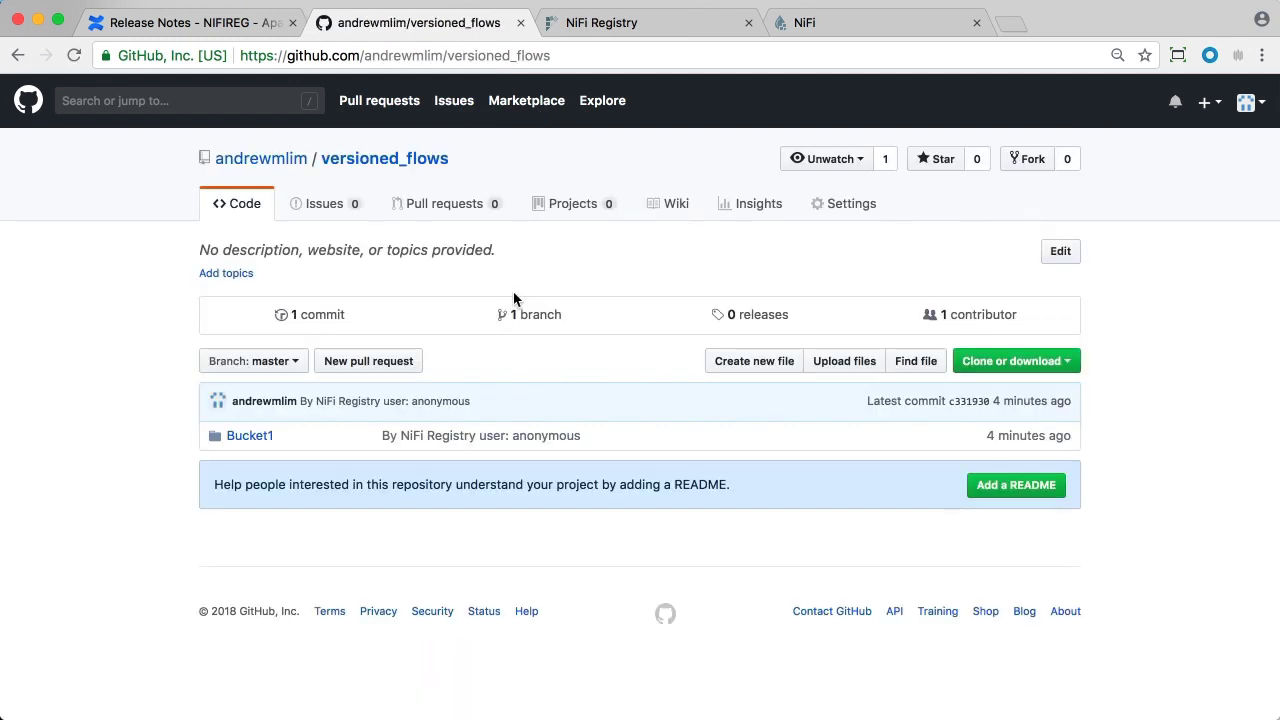
{"action": "mouse_move", "coordinate": [264, 442]}
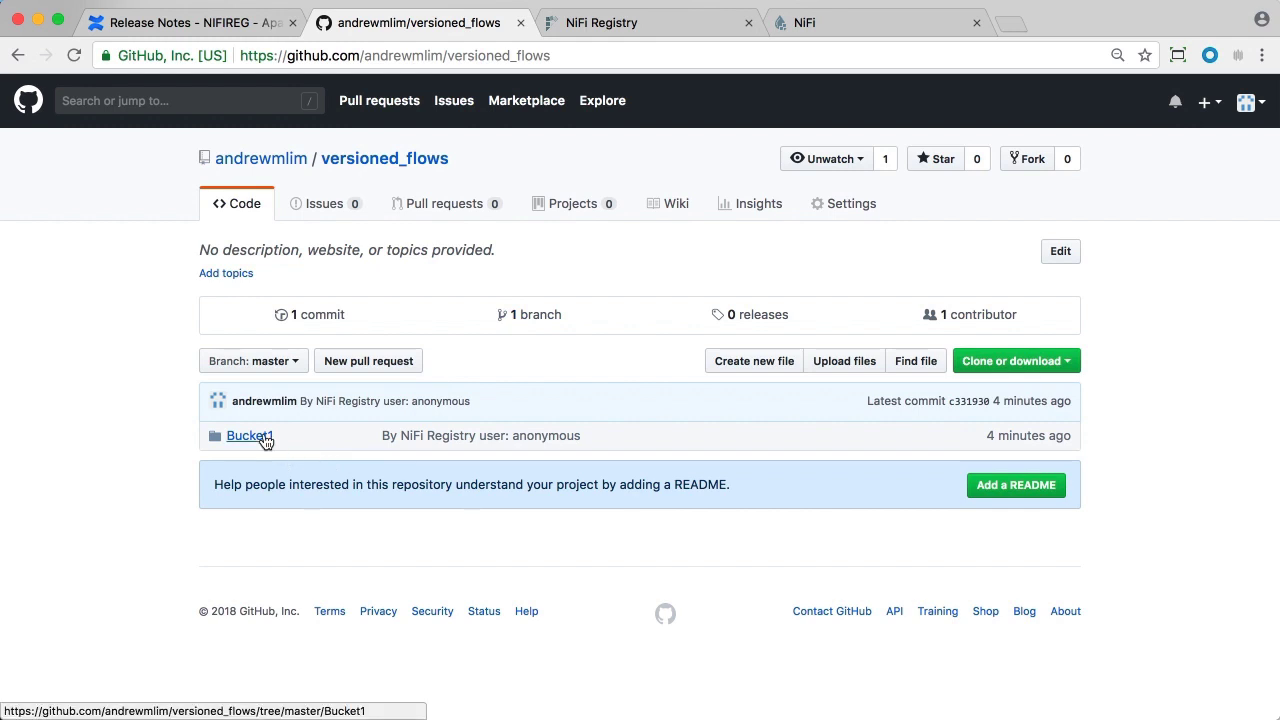
{"action": "left_click", "coordinate": [248, 436]}
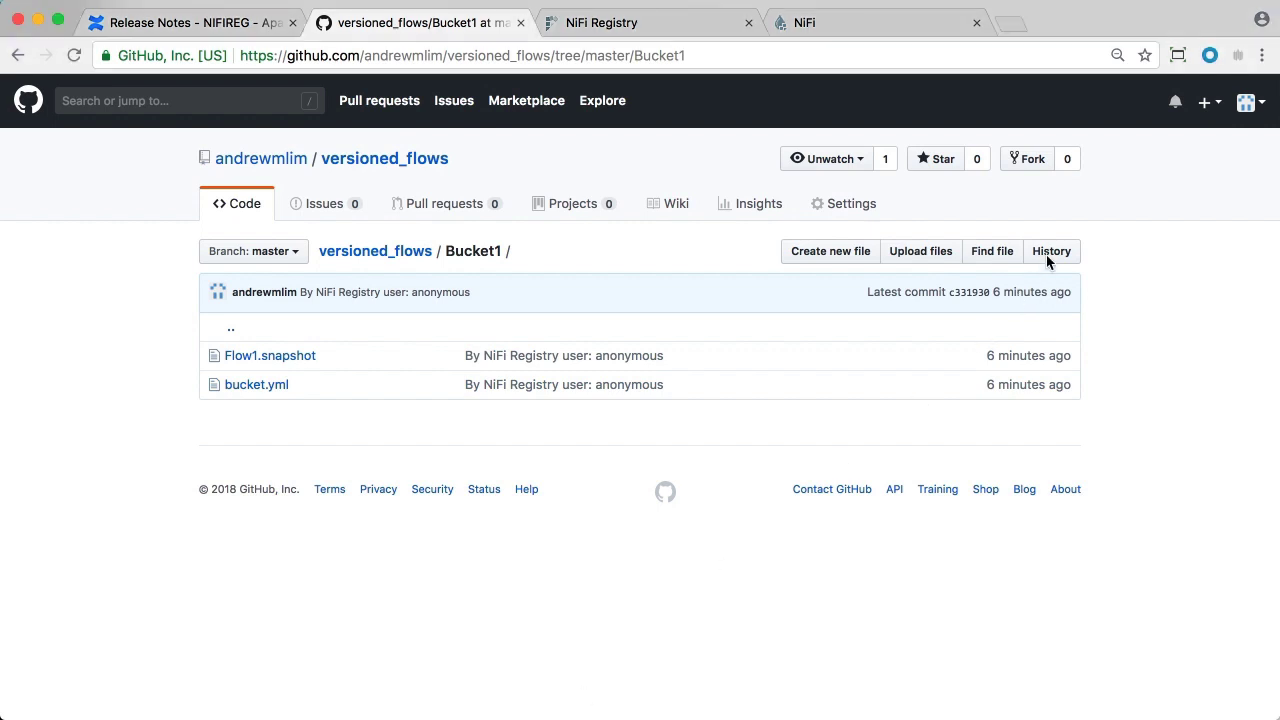
{"action": "left_click", "coordinate": [1052, 252]}
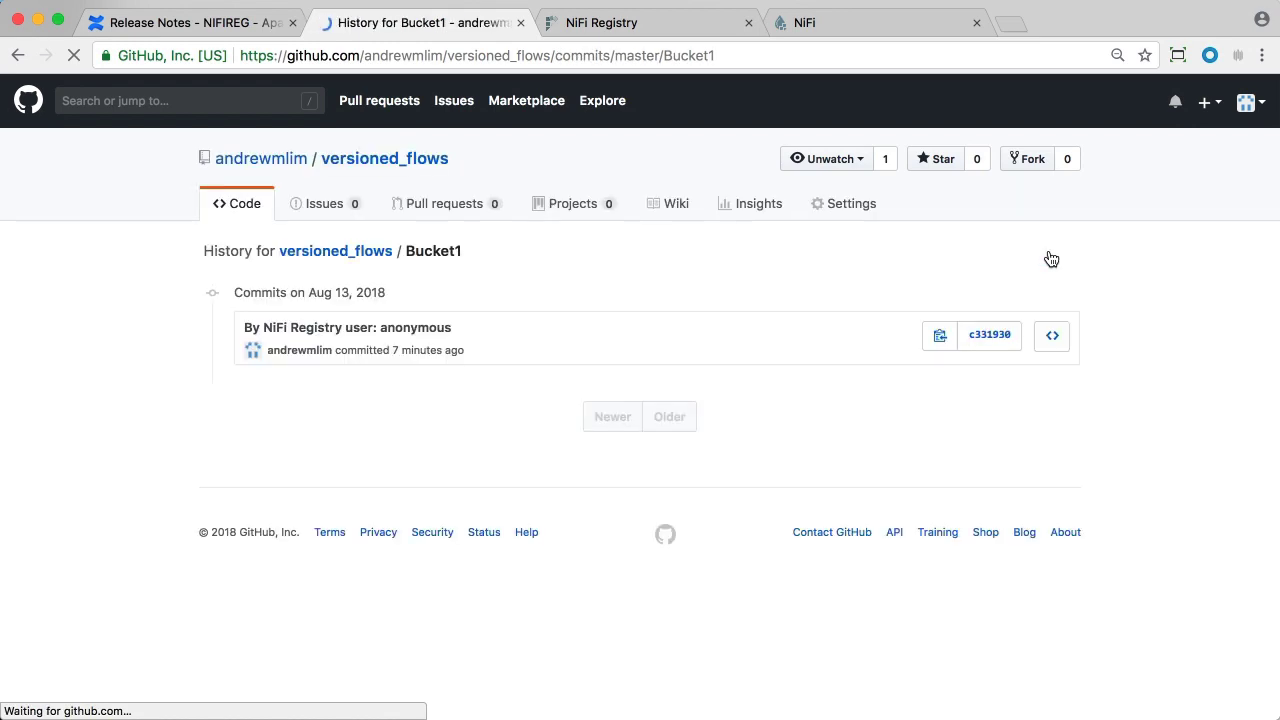